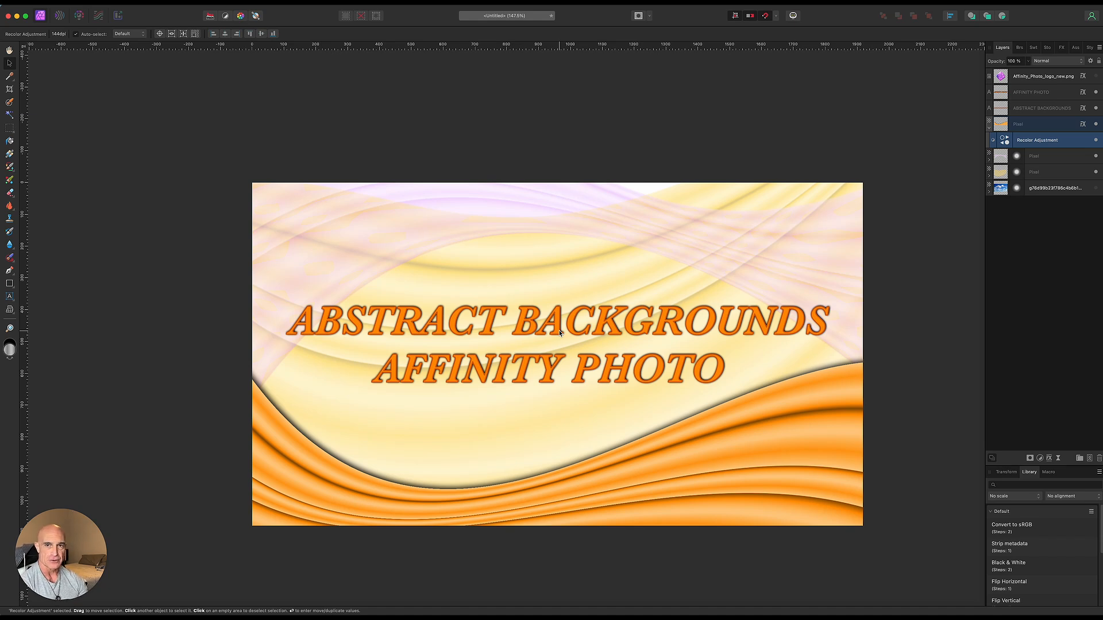
pyautogui.moveTo(531, 338)
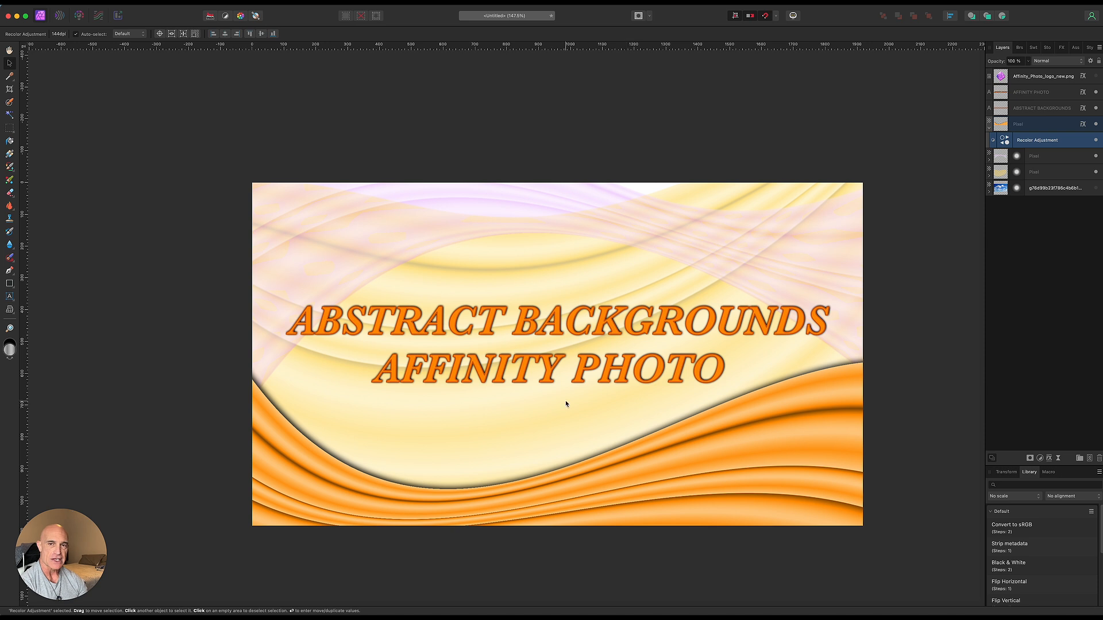
pyautogui.moveTo(541, 444)
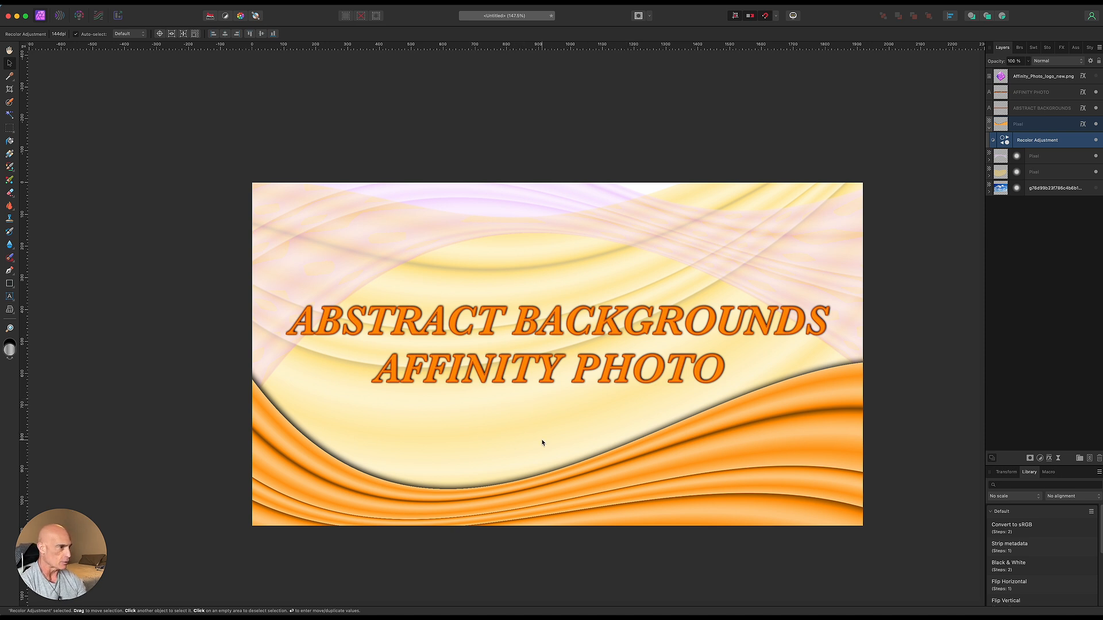
pyautogui.moveTo(641, 342)
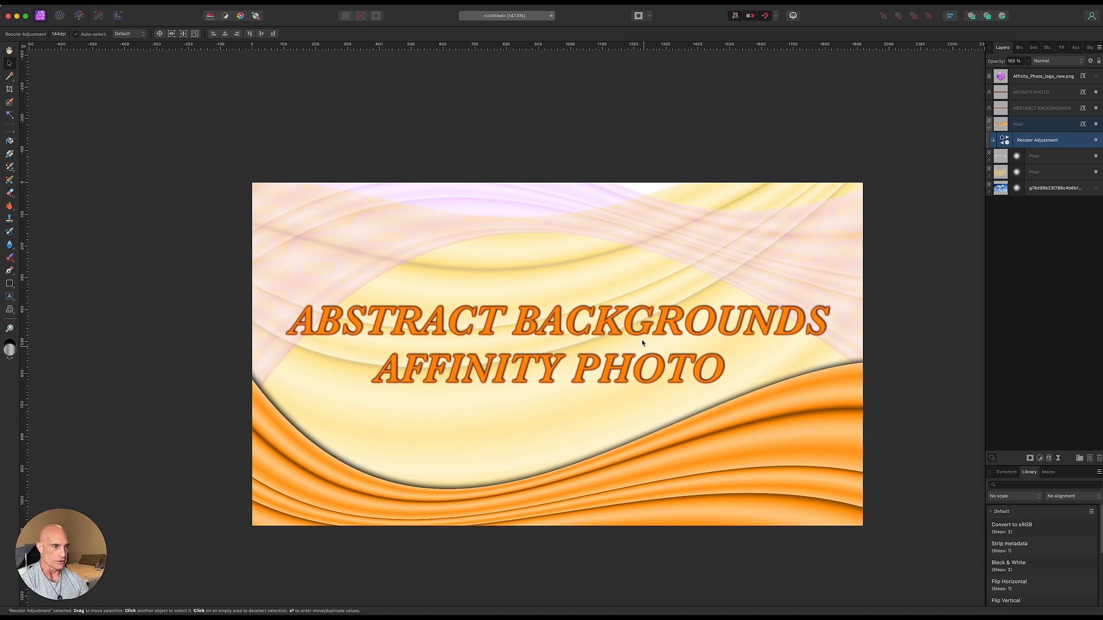
pyautogui.moveTo(537, 297)
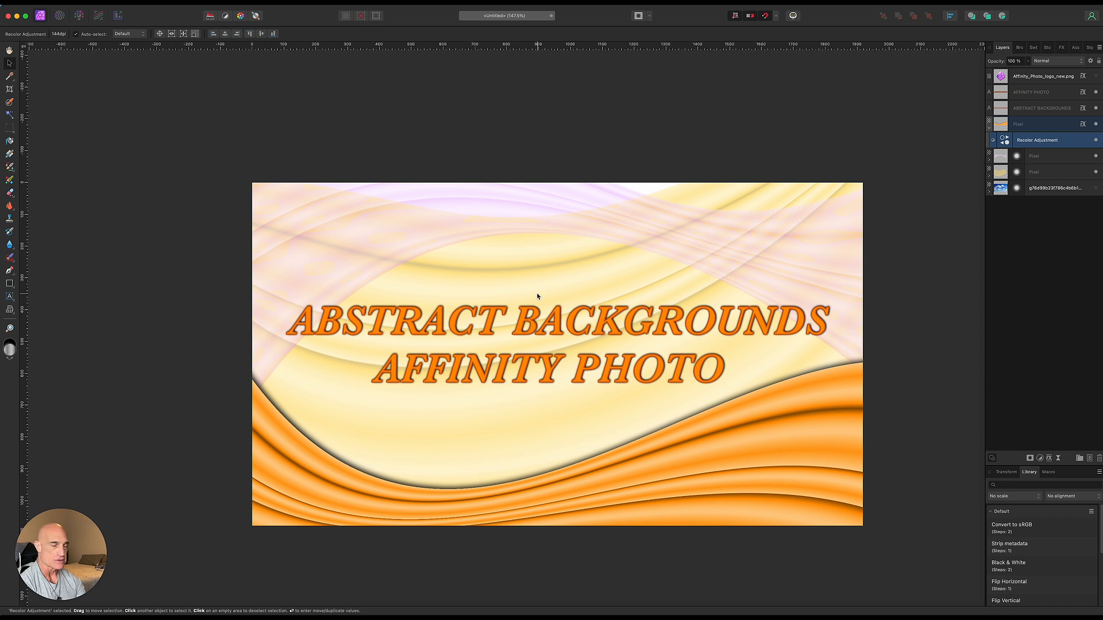
# Create a new blank 1920x1080 document from File > New.
pyautogui.click(10, 15)
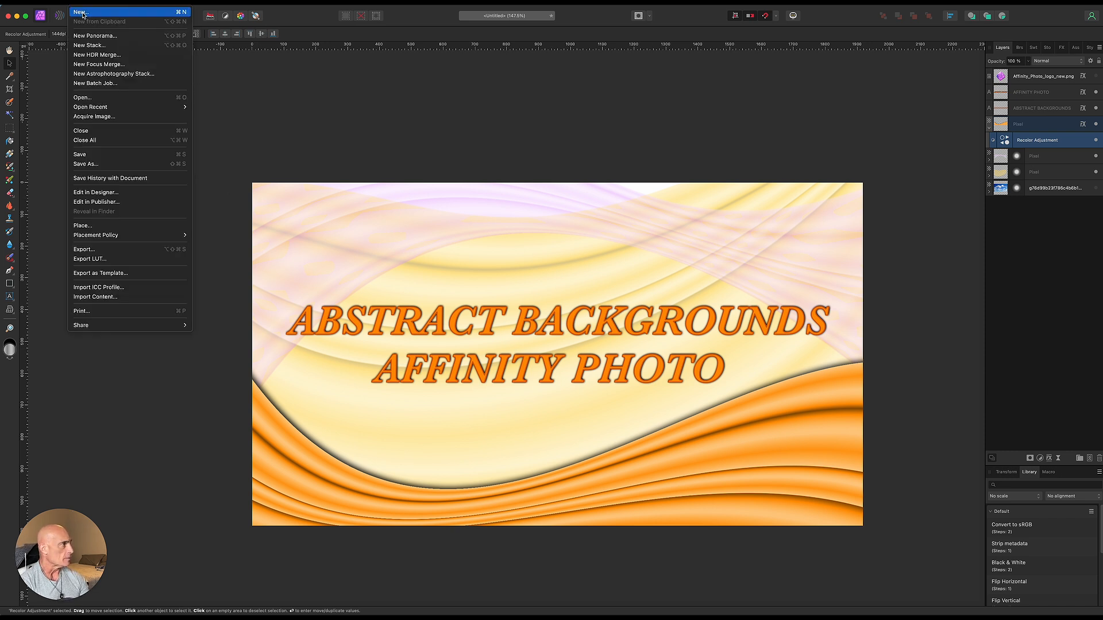
pyautogui.click(80, 12)
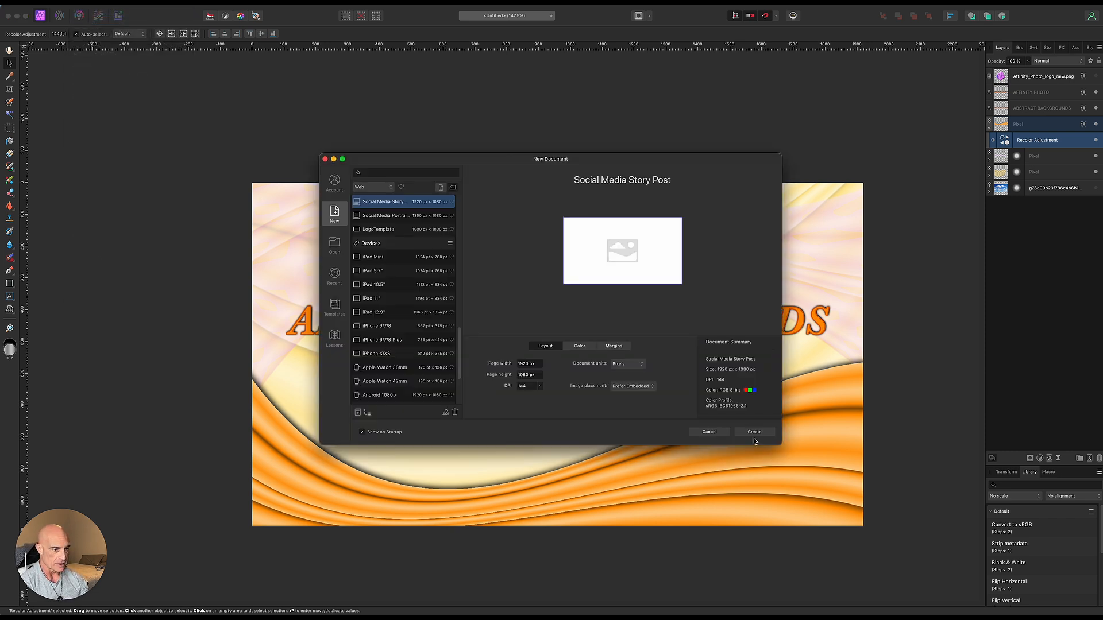
pyautogui.click(753, 431)
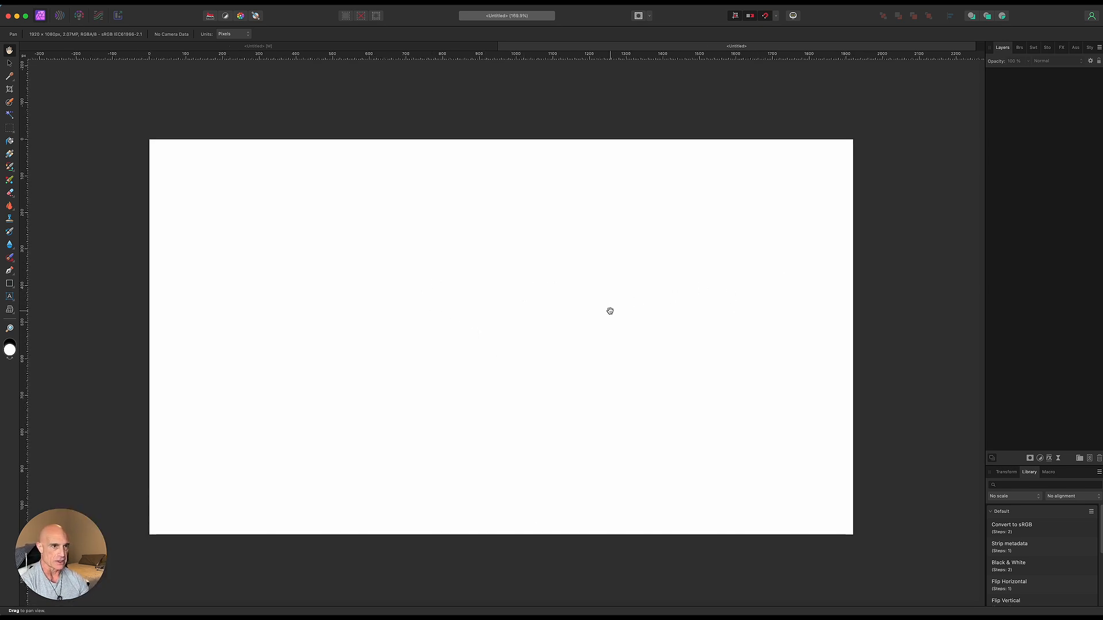
pyautogui.moveTo(87, 331)
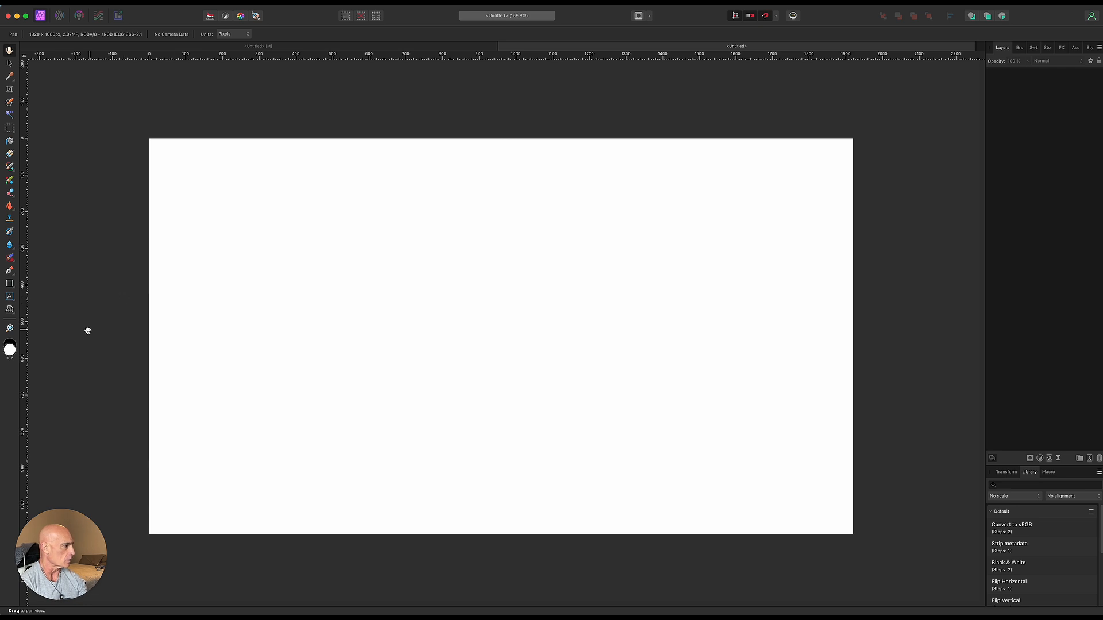
# Draw a full-width rectangle band across the upper canvas with the Rectangle tool.
pyautogui.click(11, 284)
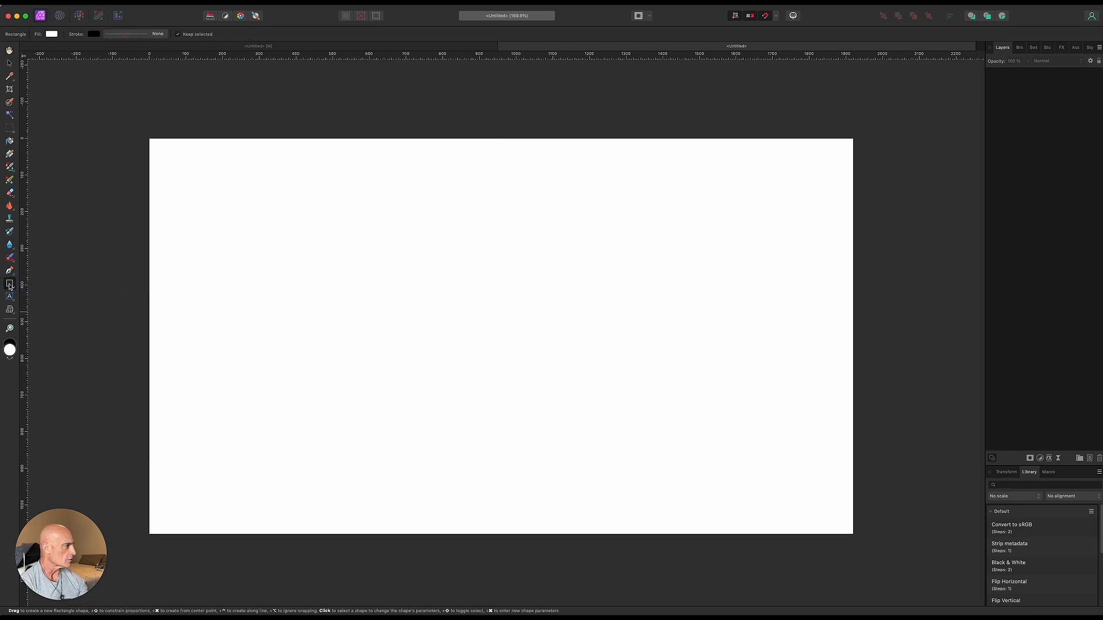
pyautogui.click(11, 285)
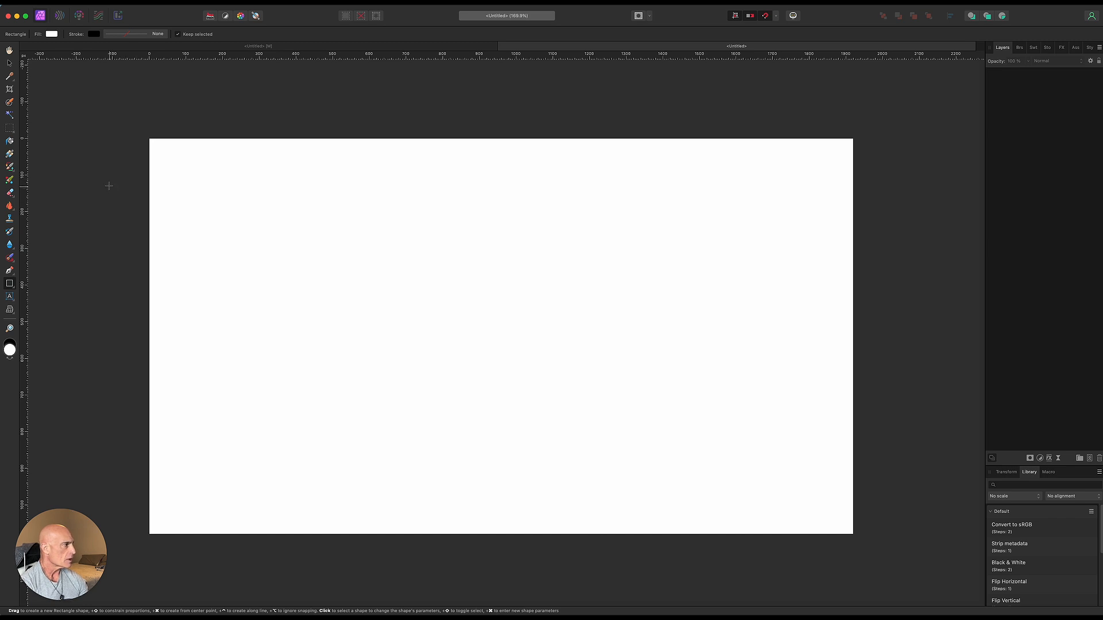
pyautogui.moveTo(110, 192); pyautogui.dragTo(906, 243)
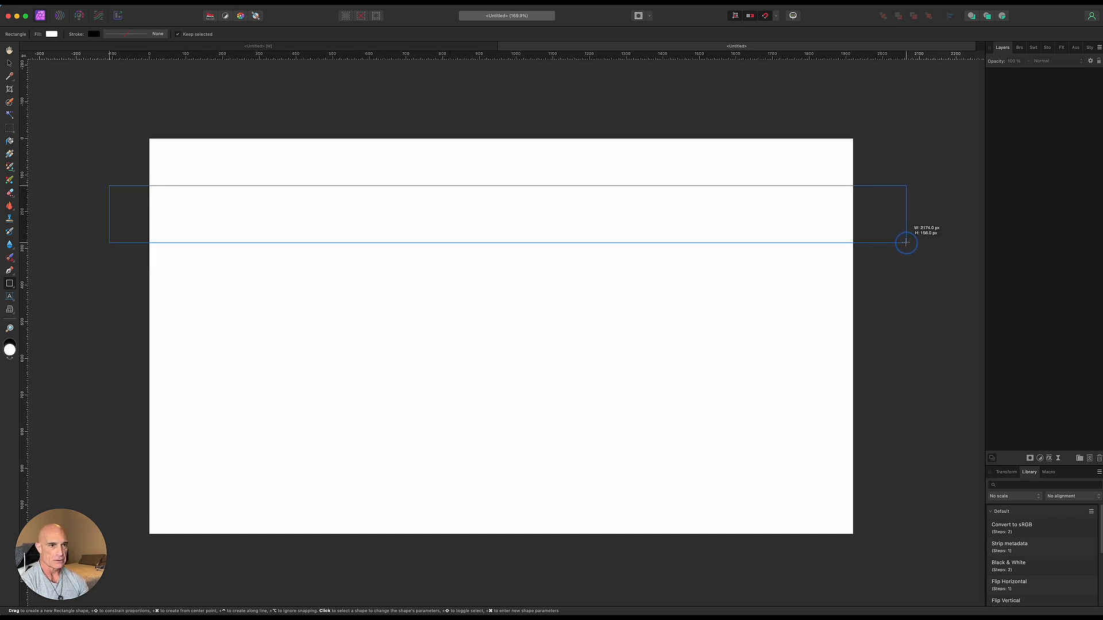
pyautogui.moveTo(109, 186); pyautogui.dragTo(905, 242)
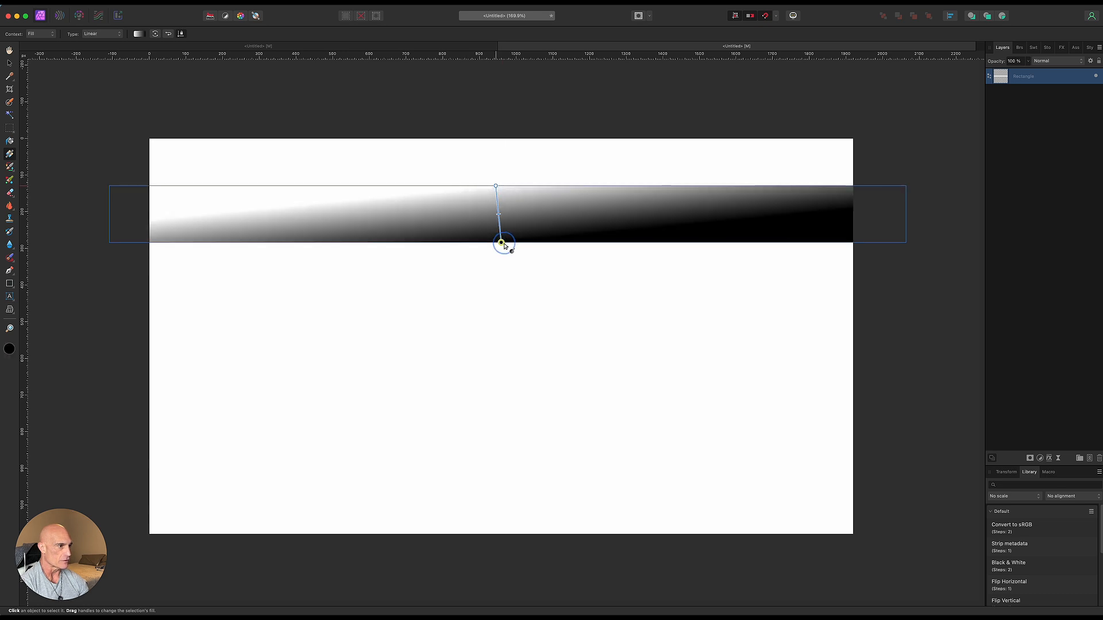
# Fill the band with a vertical grey gradient, dark at the edges and lighter midway, with extra stops.
pyautogui.moveTo(505, 244); pyautogui.dragTo(494, 243)
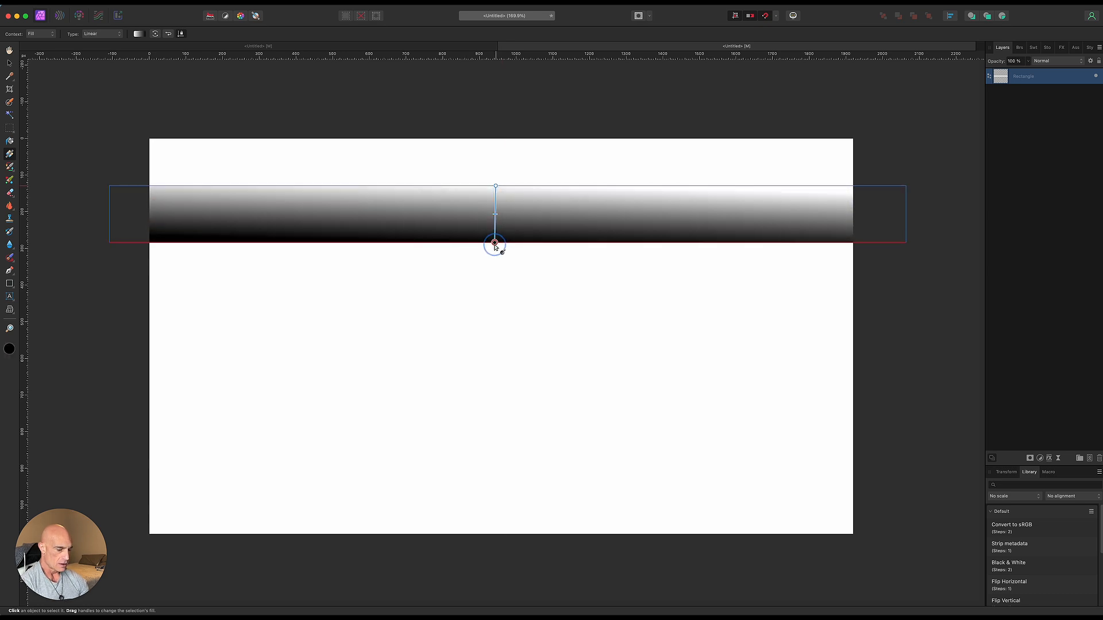
pyautogui.moveTo(495, 244); pyautogui.dragTo(495, 185)
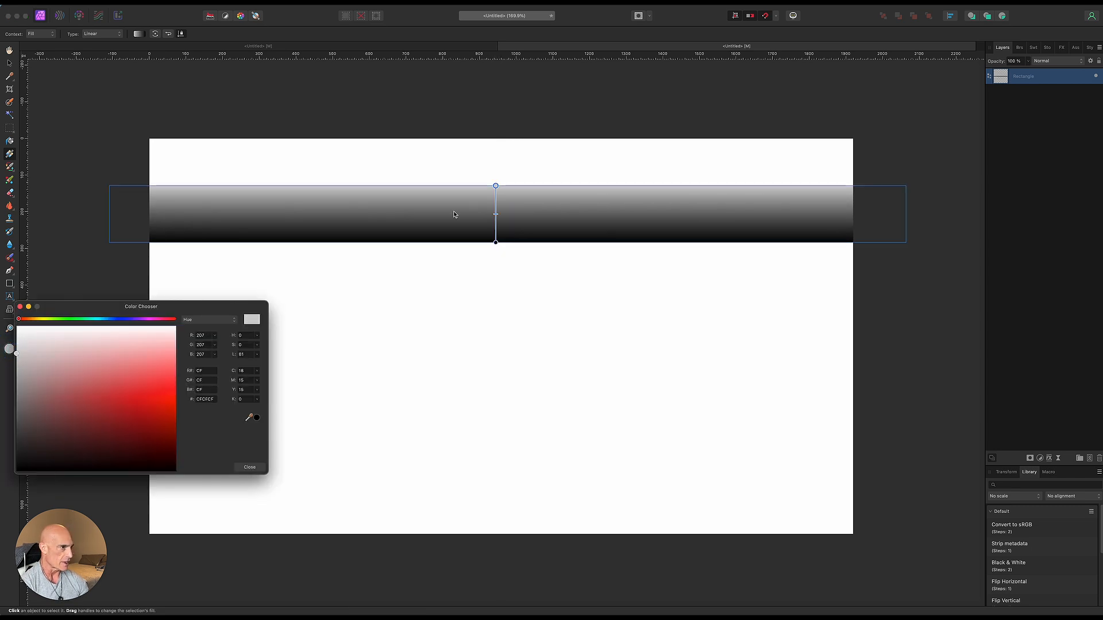
pyautogui.moveTo(495, 207)
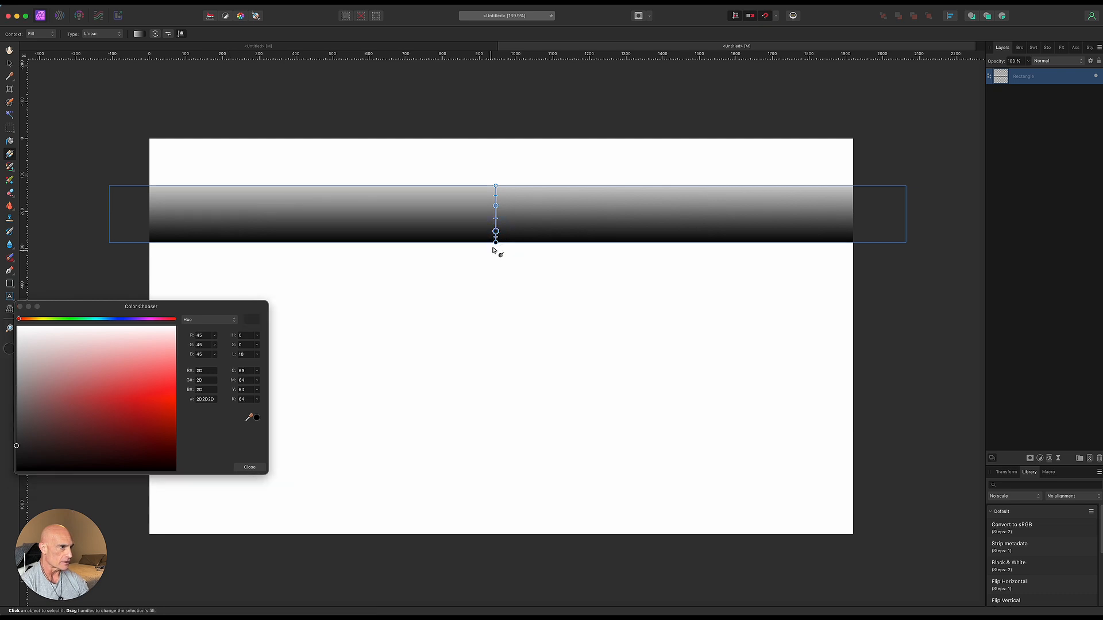
pyautogui.moveTo(15, 446); pyautogui.dragTo(15, 384)
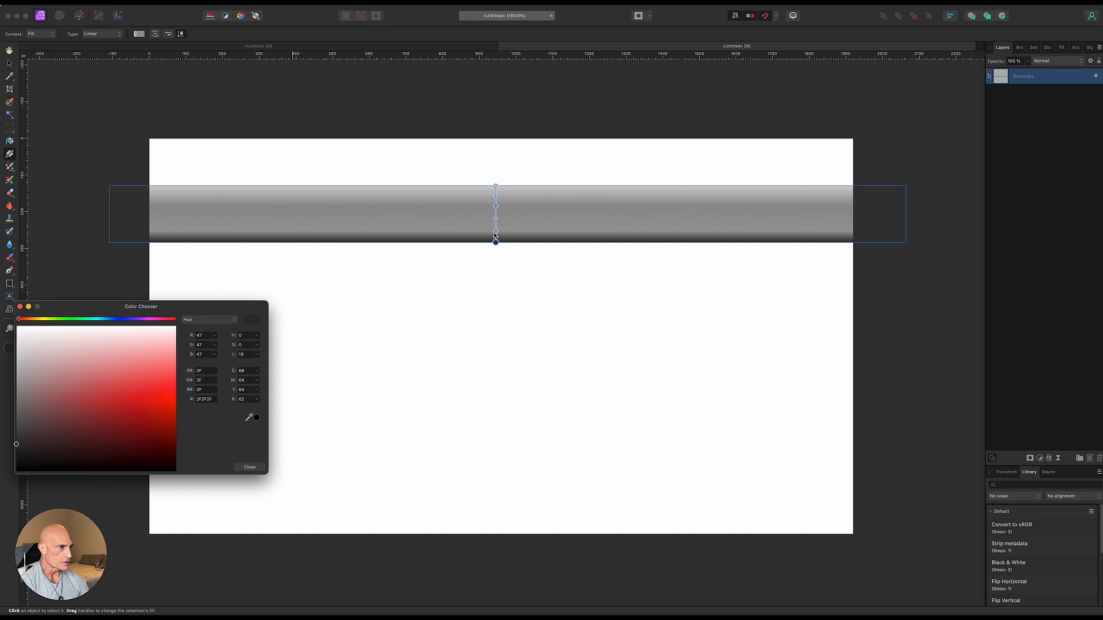
pyautogui.click(496, 205)
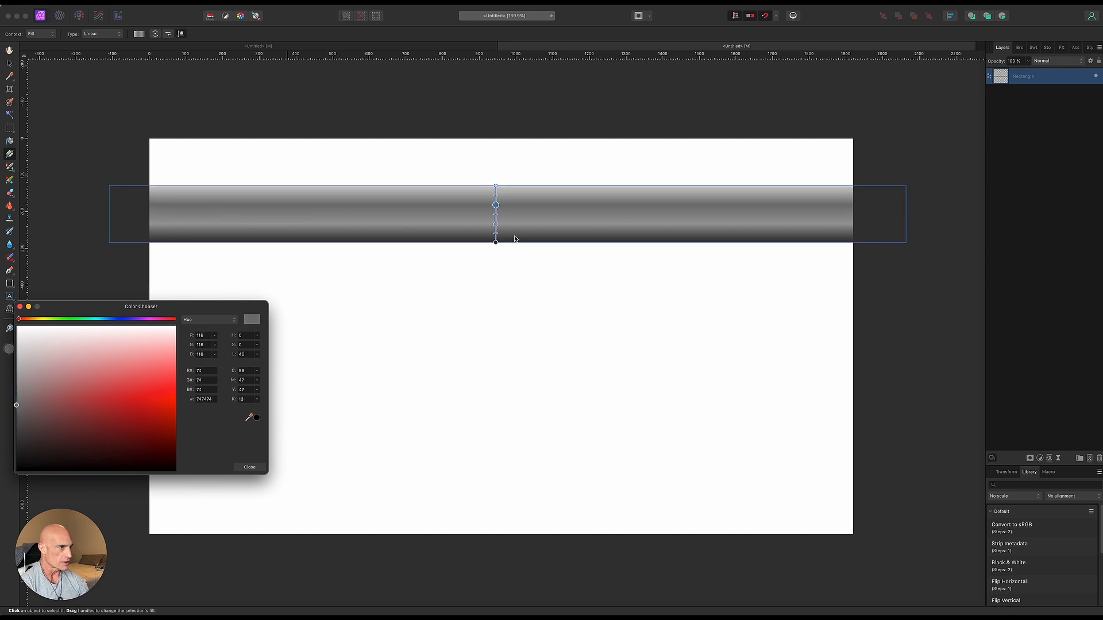
pyautogui.click(495, 223)
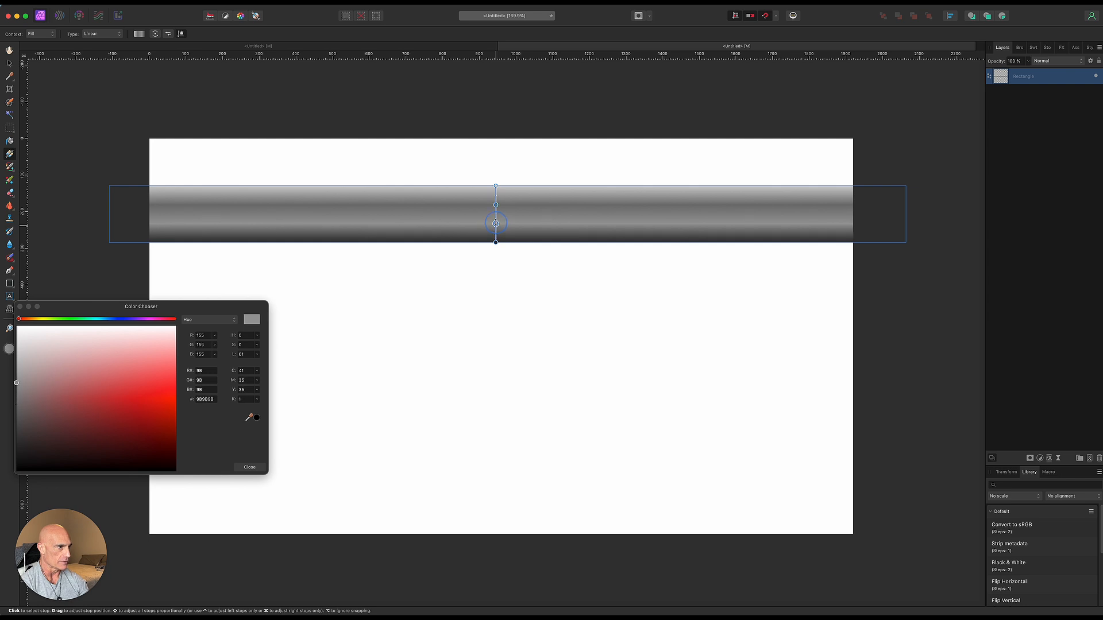
pyautogui.click(248, 467)
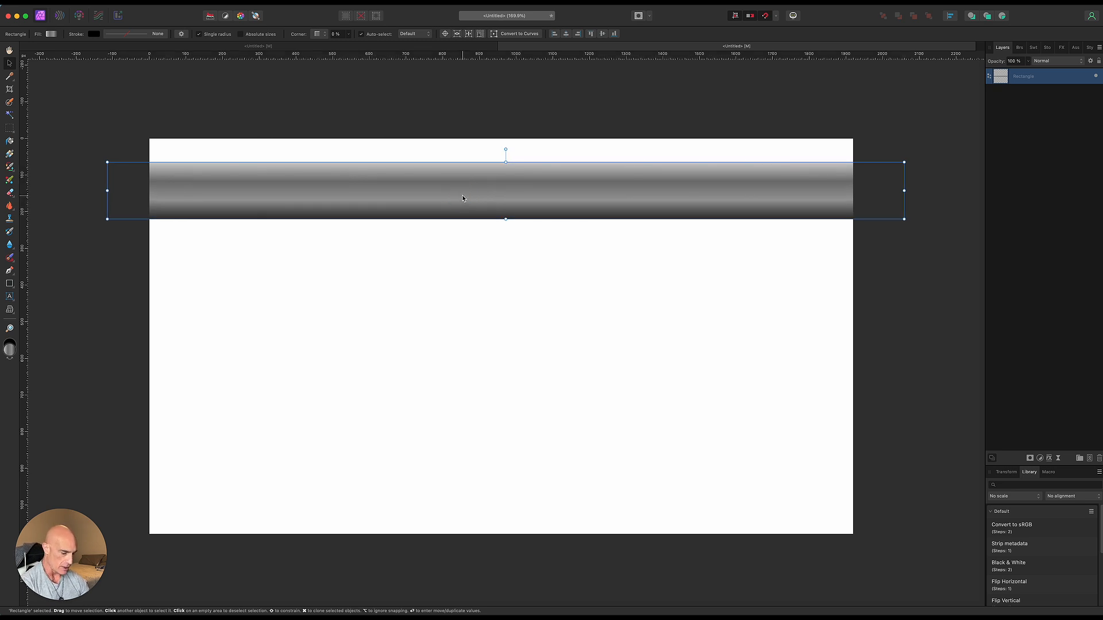
# Duplicate the band twice below the original, flipping the first copy vertically.
pyautogui.moveTo(462, 199); pyautogui.dragTo(493, 269)
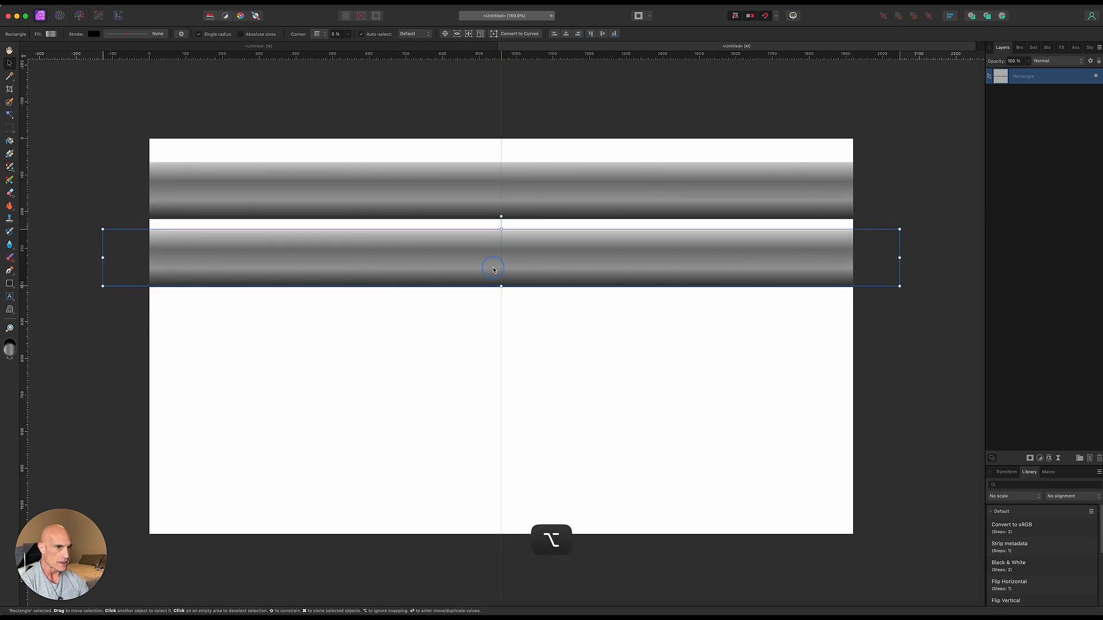
pyautogui.moveTo(493, 269); pyautogui.dragTo(493, 253)
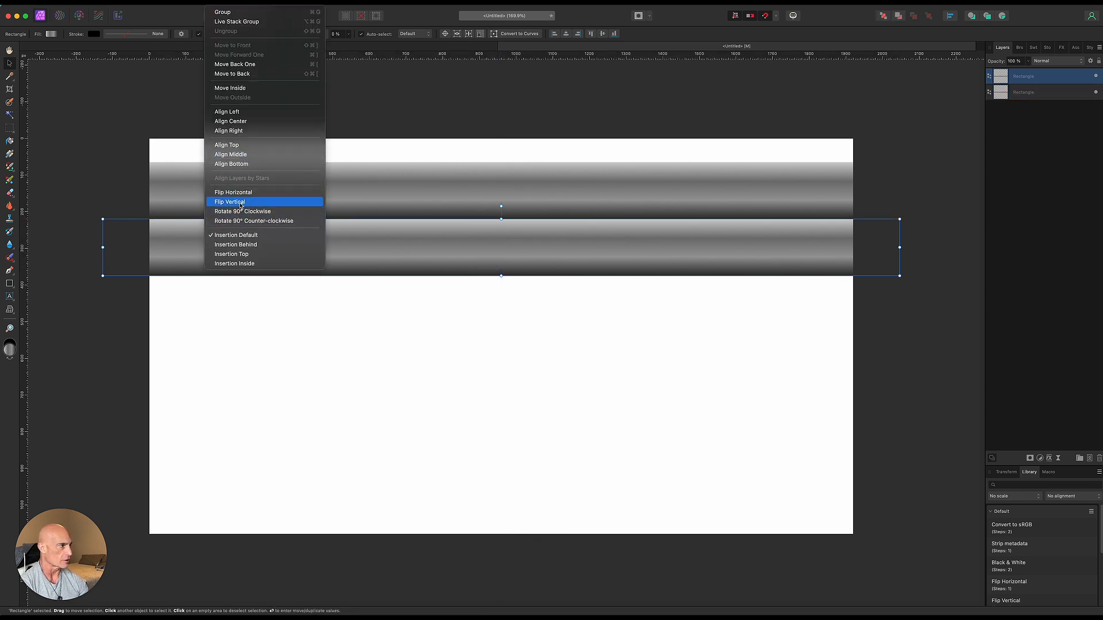
pyautogui.click(230, 202)
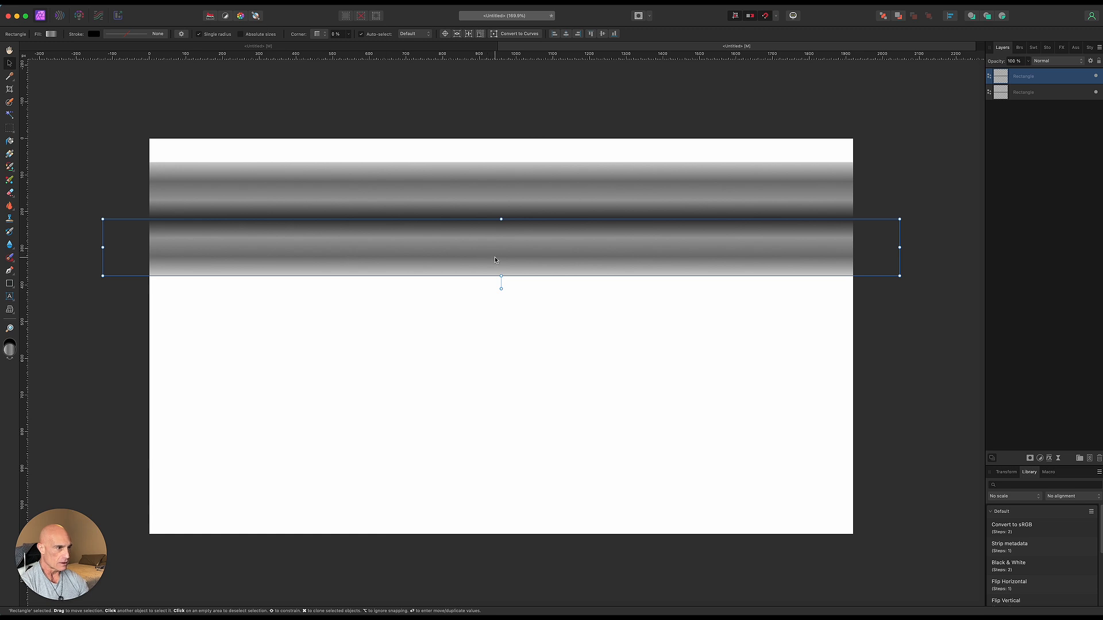
pyautogui.moveTo(499, 247); pyautogui.dragTo(506, 321)
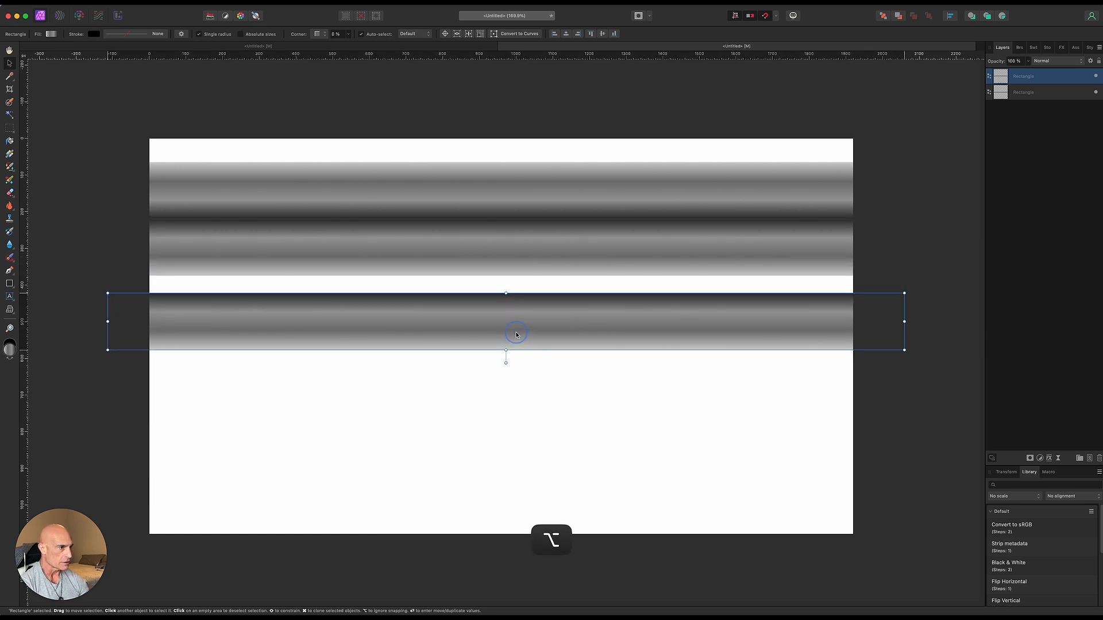
pyautogui.moveTo(516, 333); pyautogui.dragTo(507, 318)
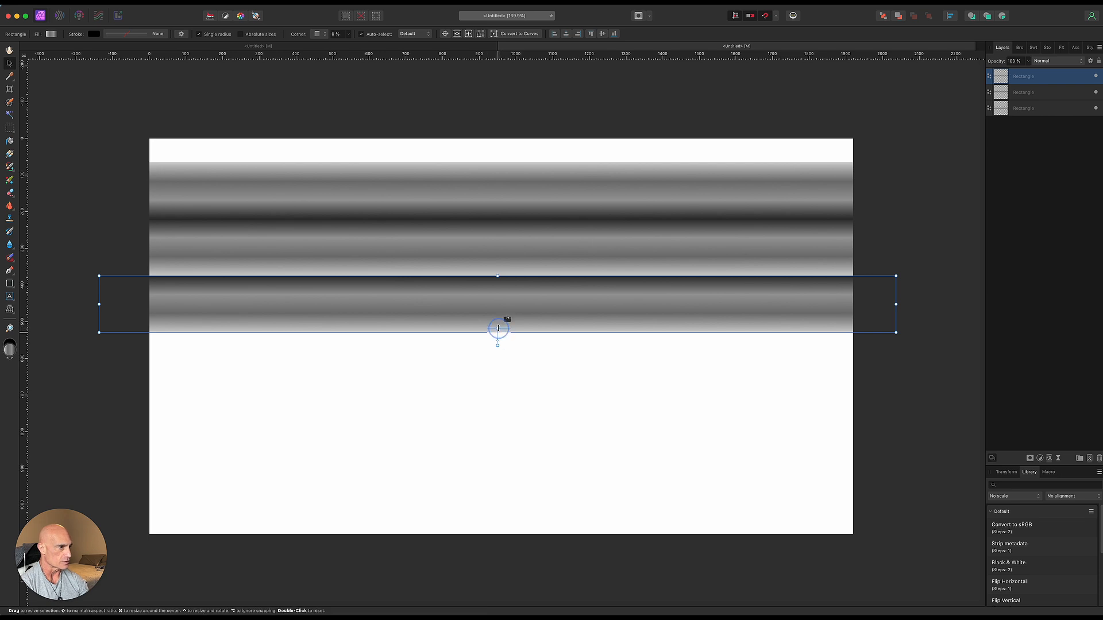
# Adjust the middle band's height, flip another copy and reposition the lowest band.
pyautogui.moveTo(497, 328); pyautogui.dragTo(506, 249)
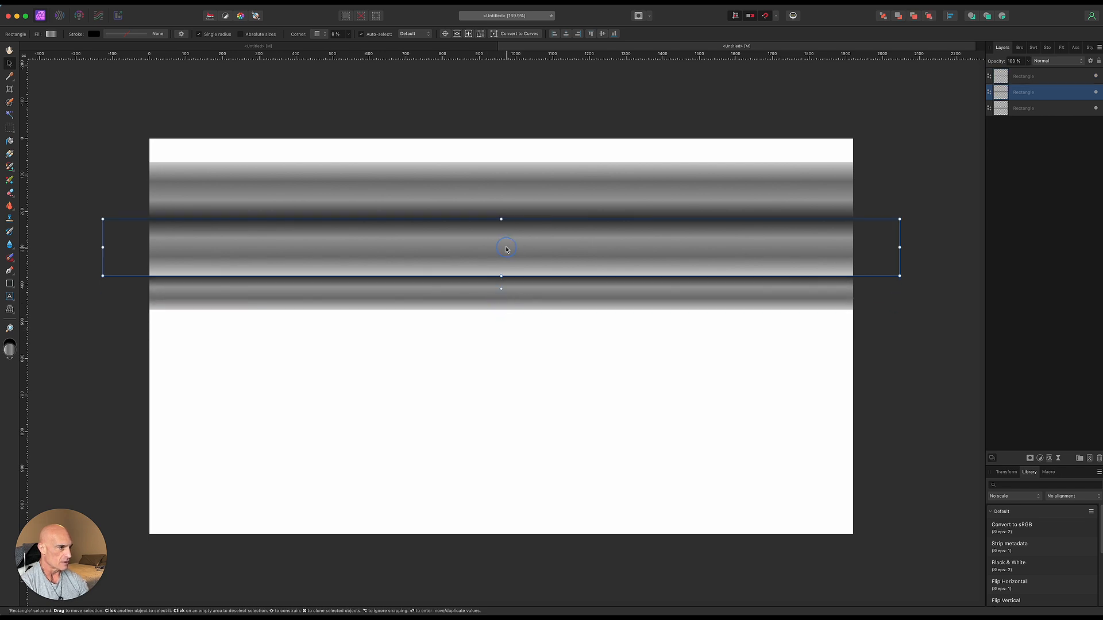
pyautogui.moveTo(501, 274); pyautogui.dragTo(501, 265)
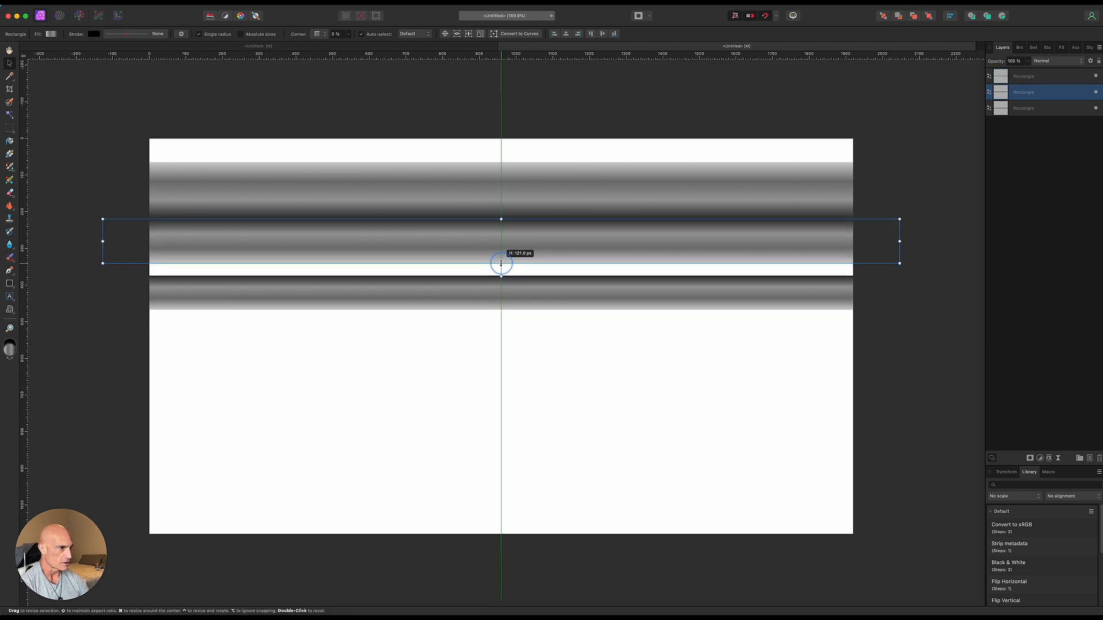
pyautogui.moveTo(501, 264); pyautogui.dragTo(501, 295)
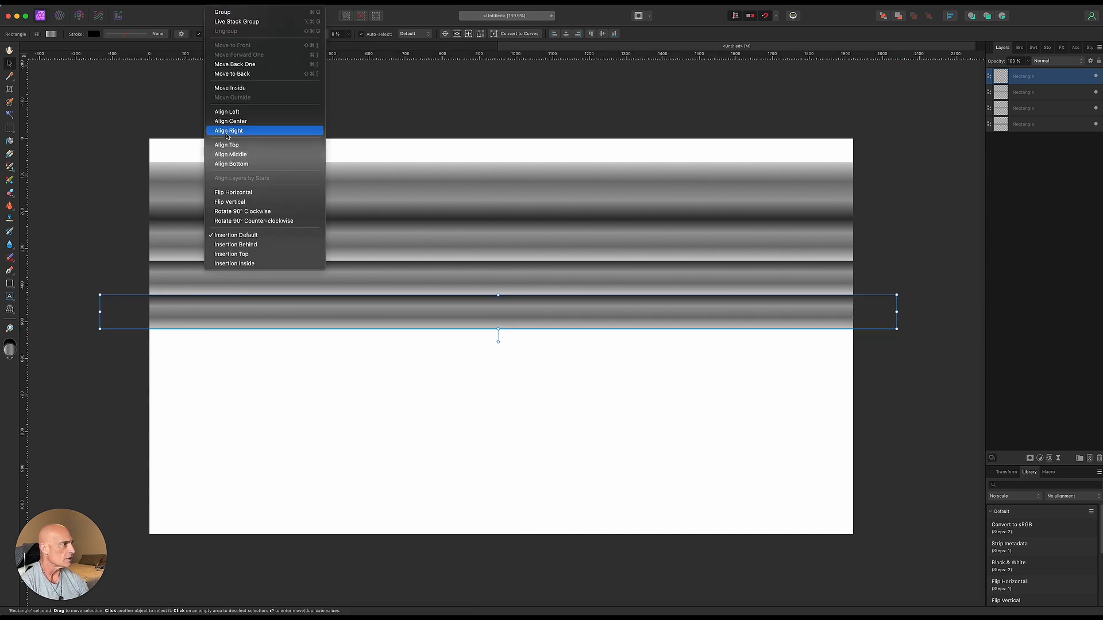
pyautogui.click(227, 129)
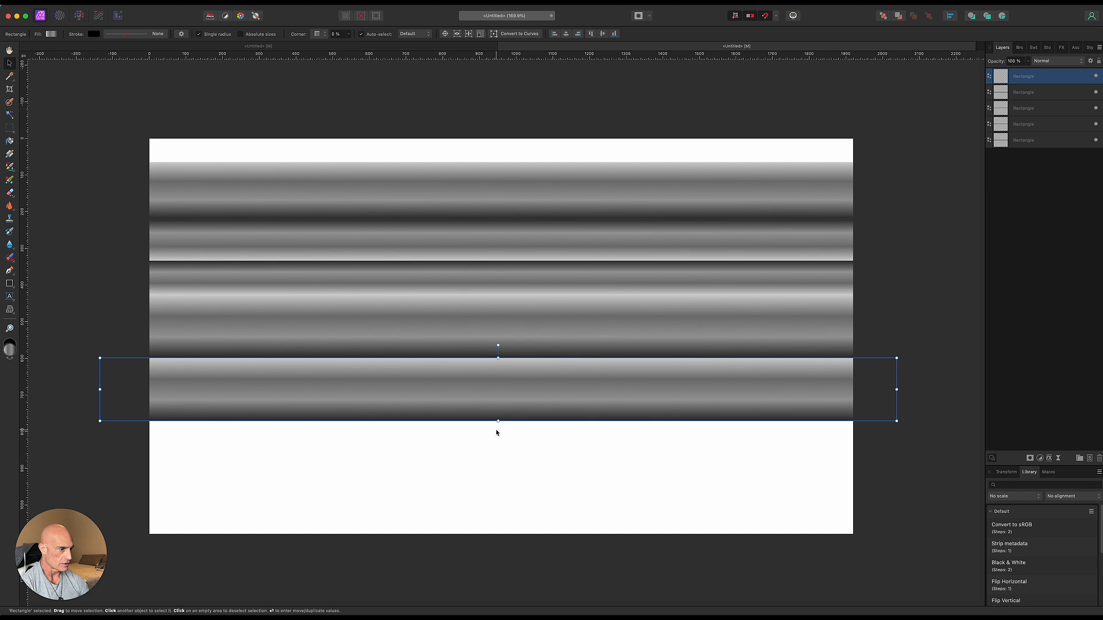
pyautogui.moveTo(498, 421); pyautogui.dragTo(498, 391)
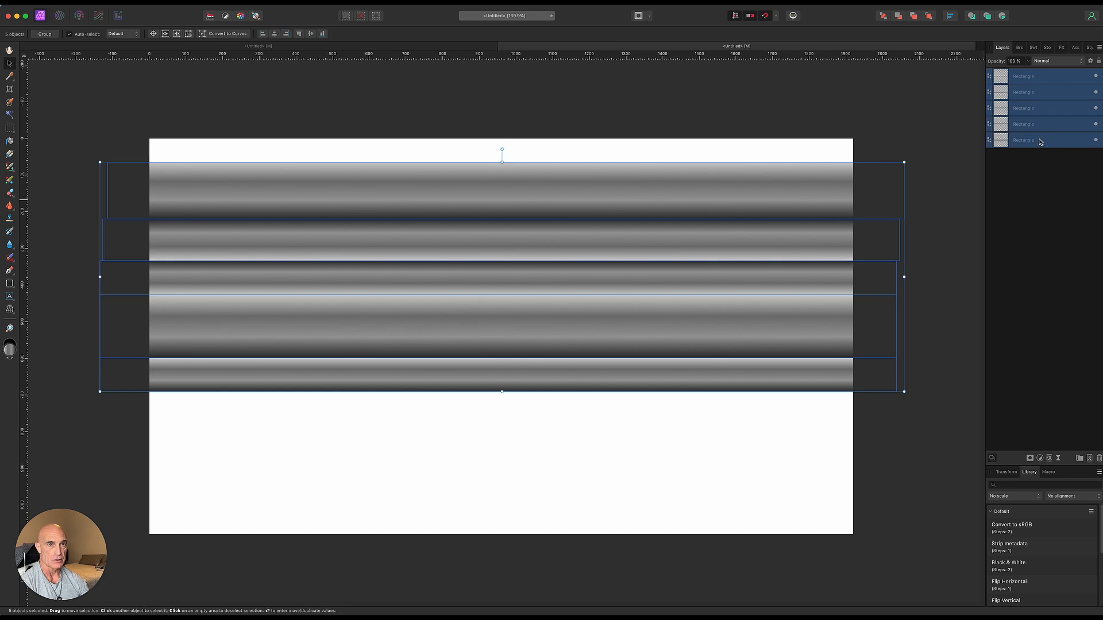
# Group the five bands, rasterise the group into one pixel layer and duplicate it twice.
pyautogui.rightClick(1024, 140)
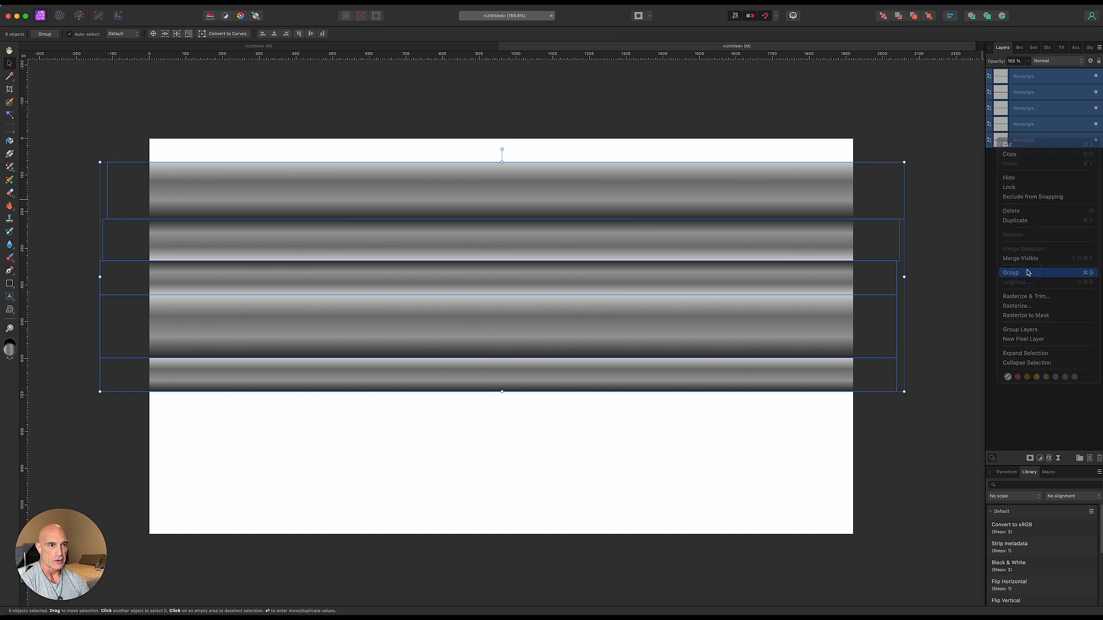
pyautogui.click(1011, 272)
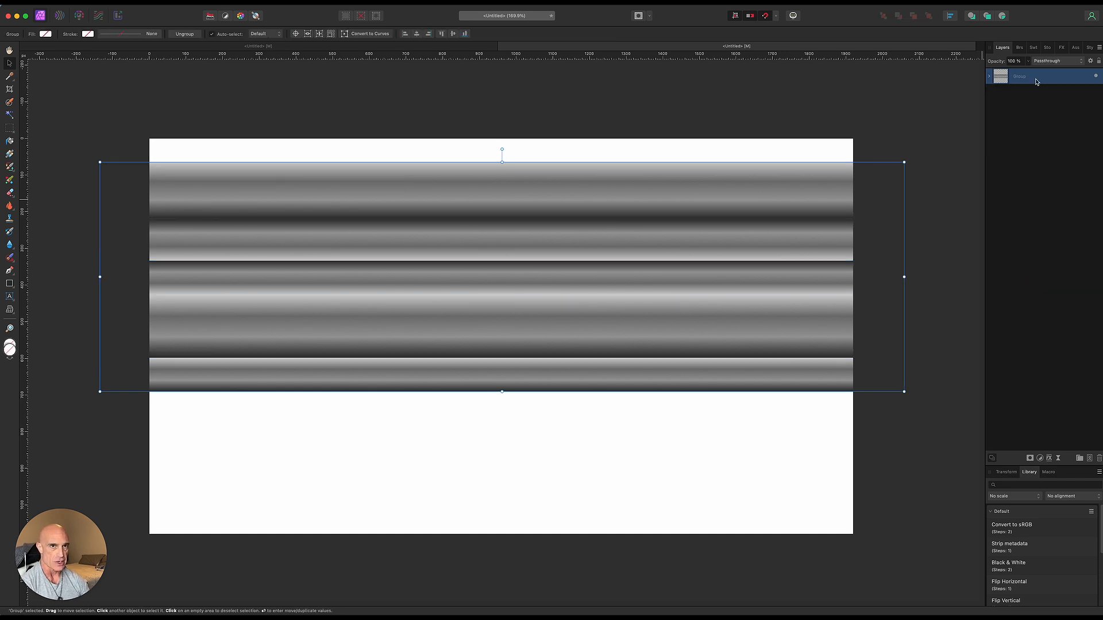
pyautogui.rightClick(1041, 76)
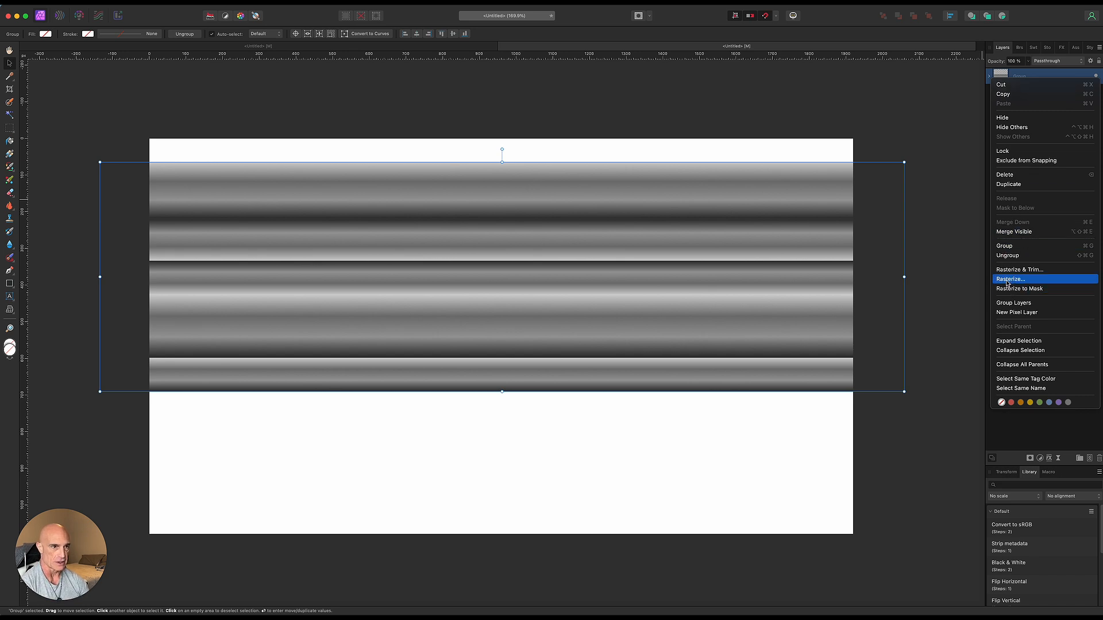
pyautogui.click(1009, 278)
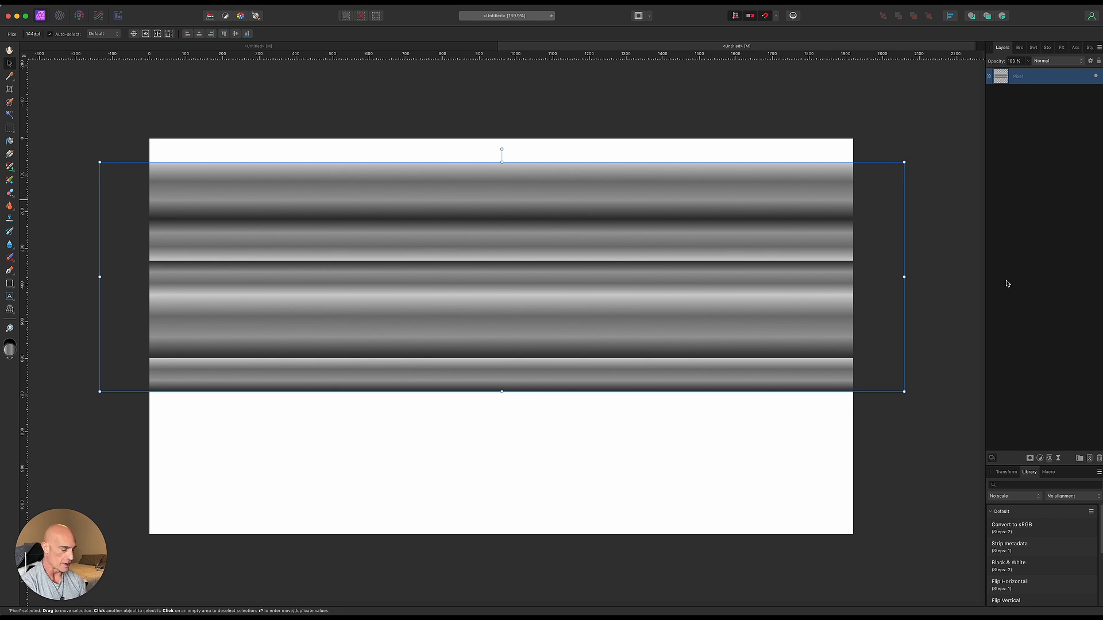
pyautogui.press('cmd+j')
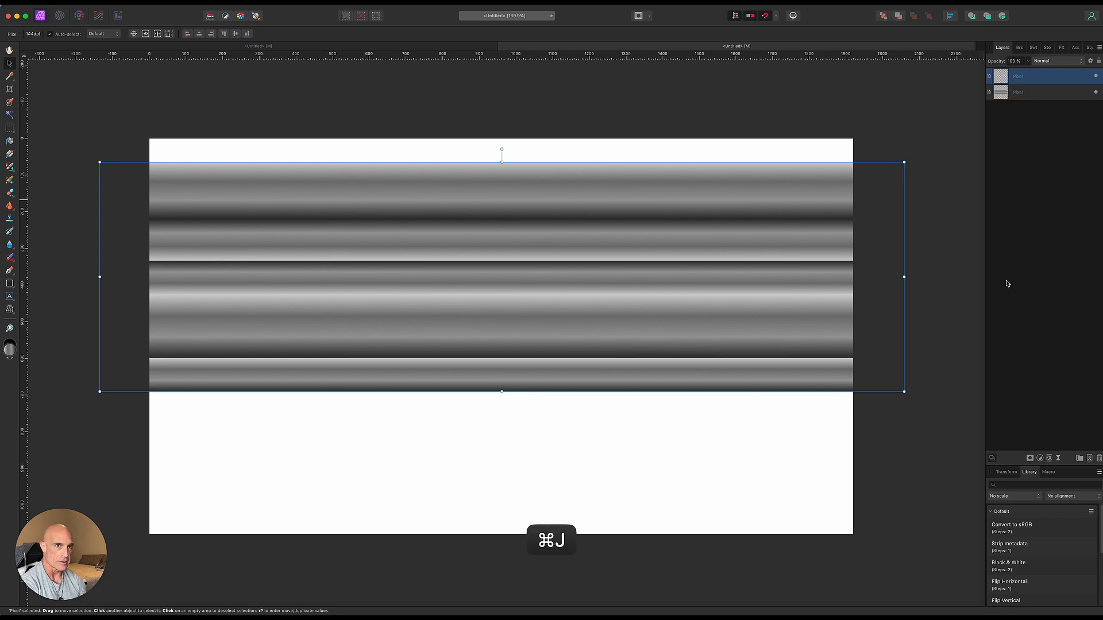
pyautogui.press('cmd+j')
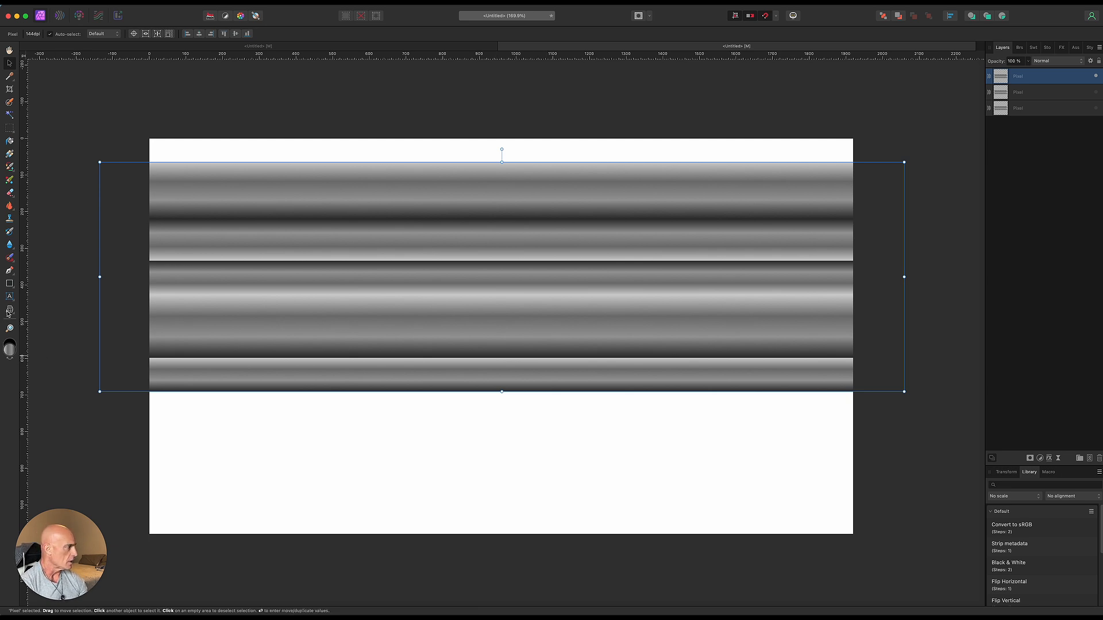
pyautogui.moveTo(10, 310)
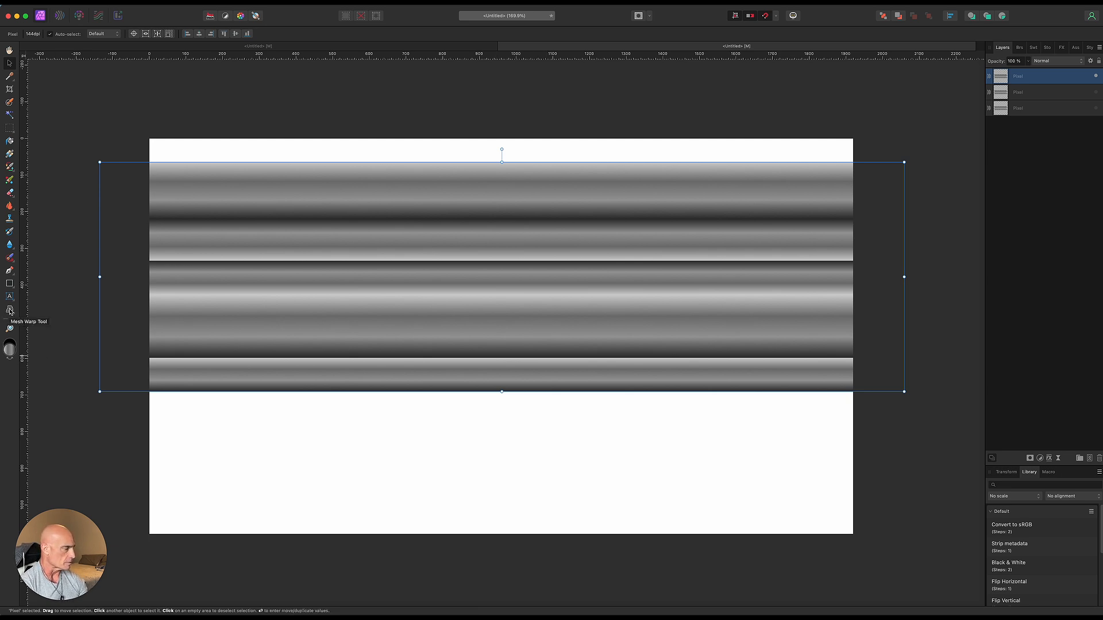
# Mesh-warp the top striped layer into an S-curve dipping left and cresting right, then apply.
pyautogui.click(11, 310)
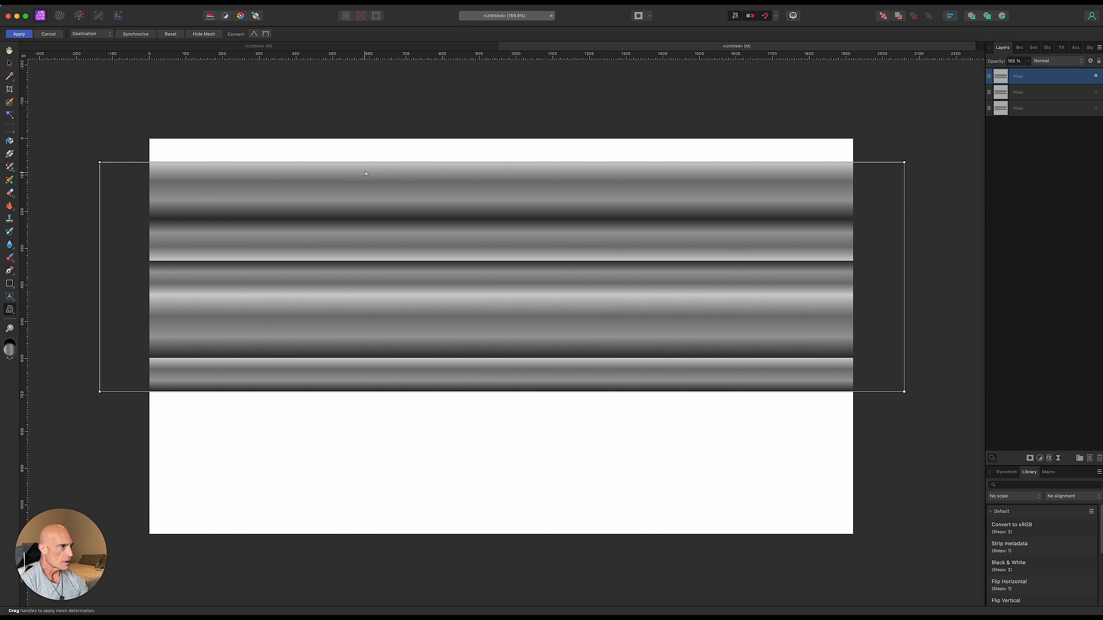
pyautogui.moveTo(327, 167)
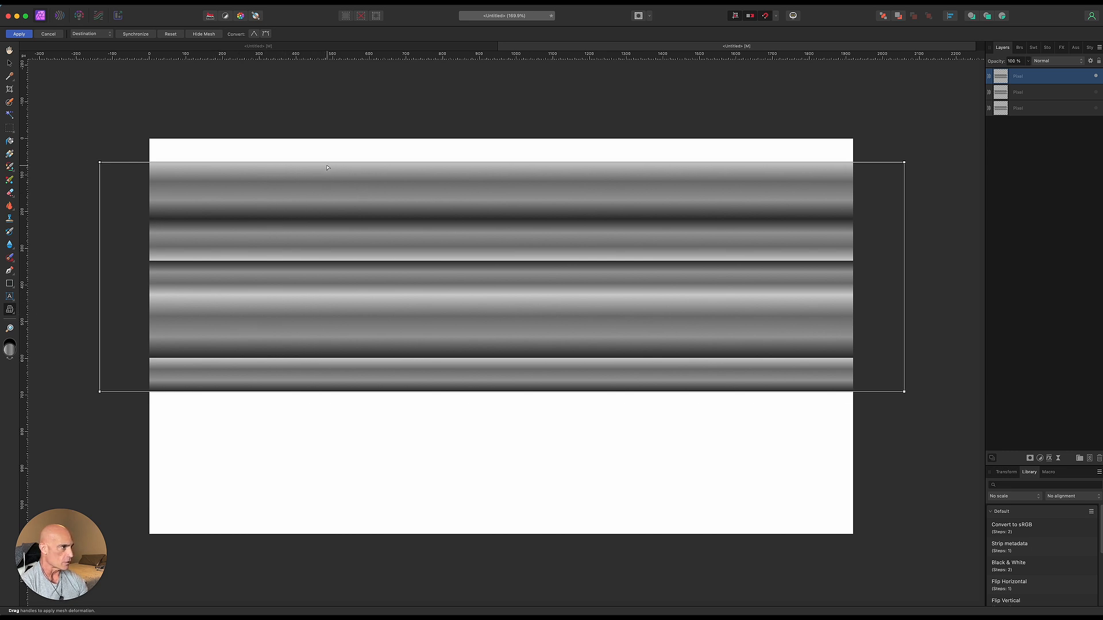
pyautogui.moveTo(330, 167); pyautogui.dragTo(329, 253)
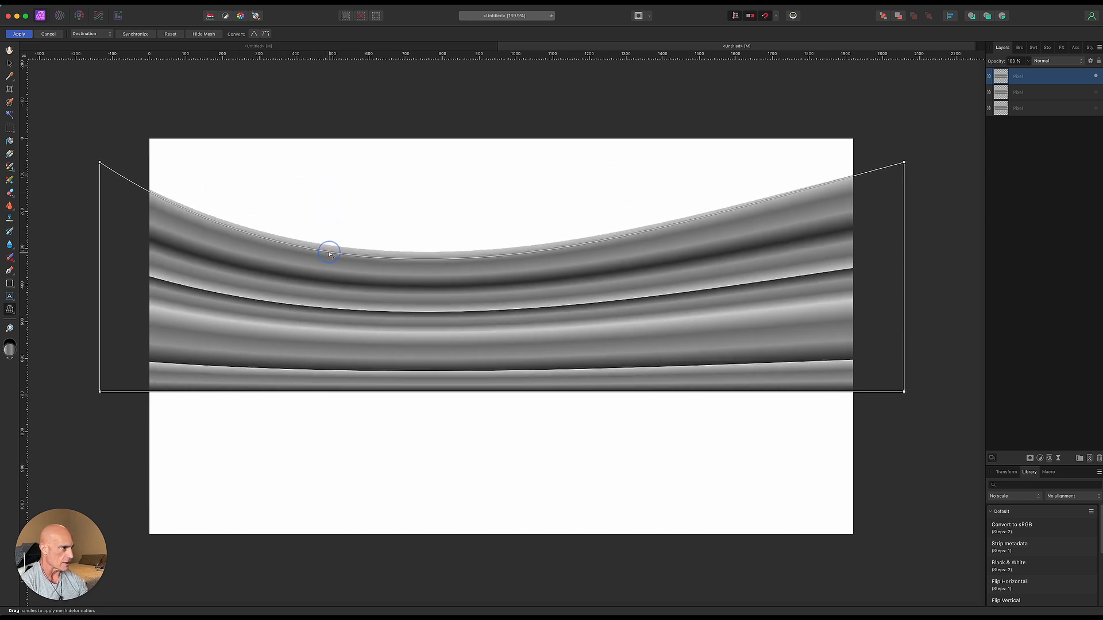
pyautogui.moveTo(330, 253); pyautogui.dragTo(311, 295)
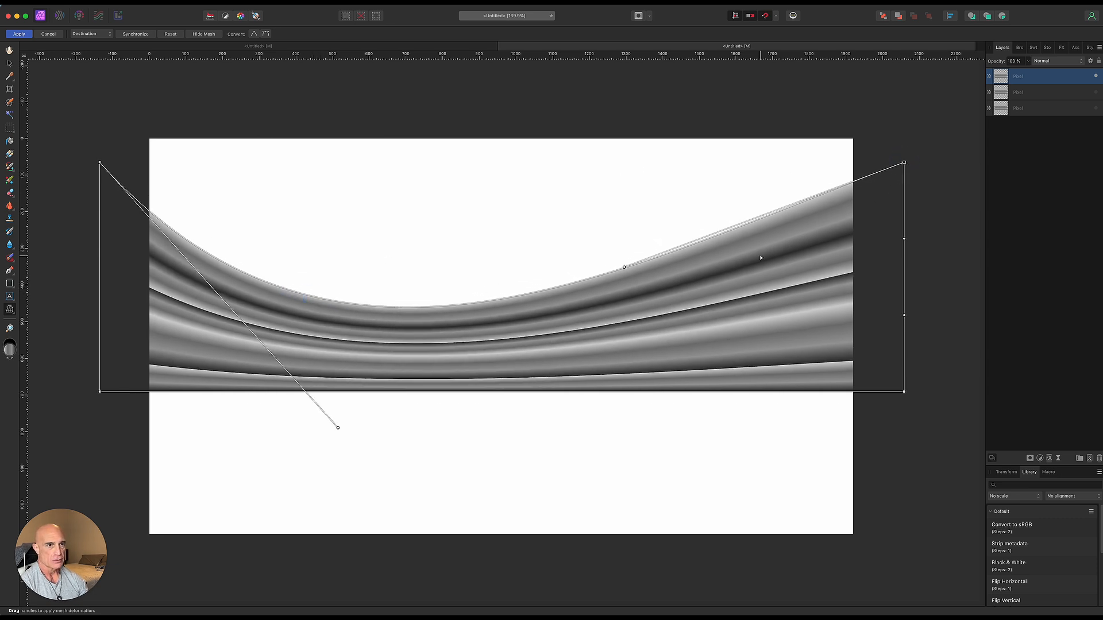
pyautogui.moveTo(622, 266); pyautogui.dragTo(566, 150)
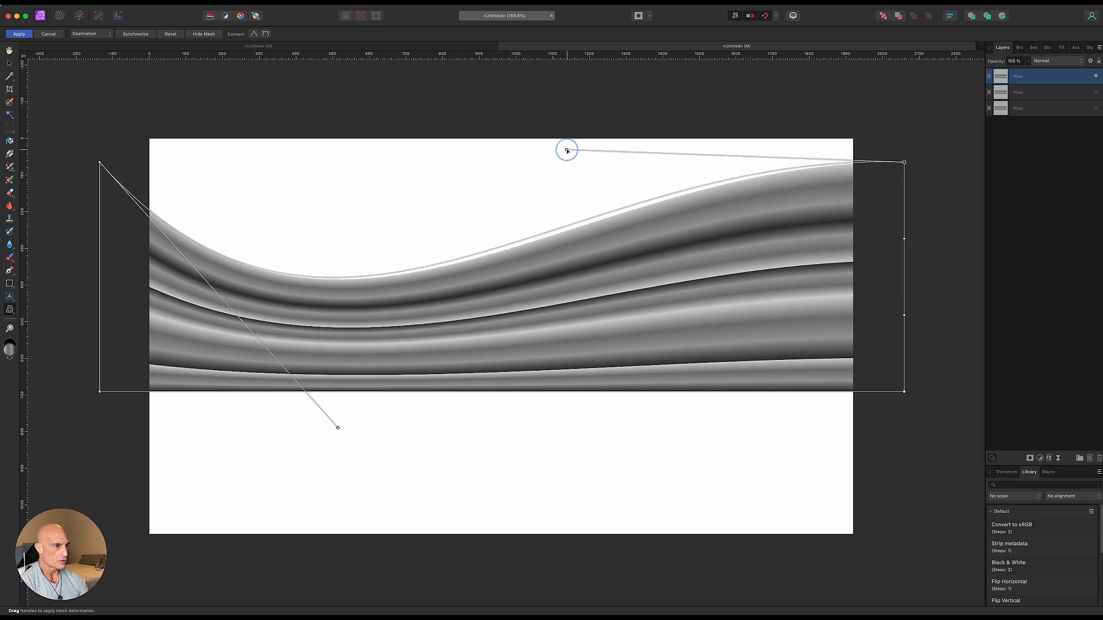
pyautogui.moveTo(566, 149); pyautogui.dragTo(545, 108)
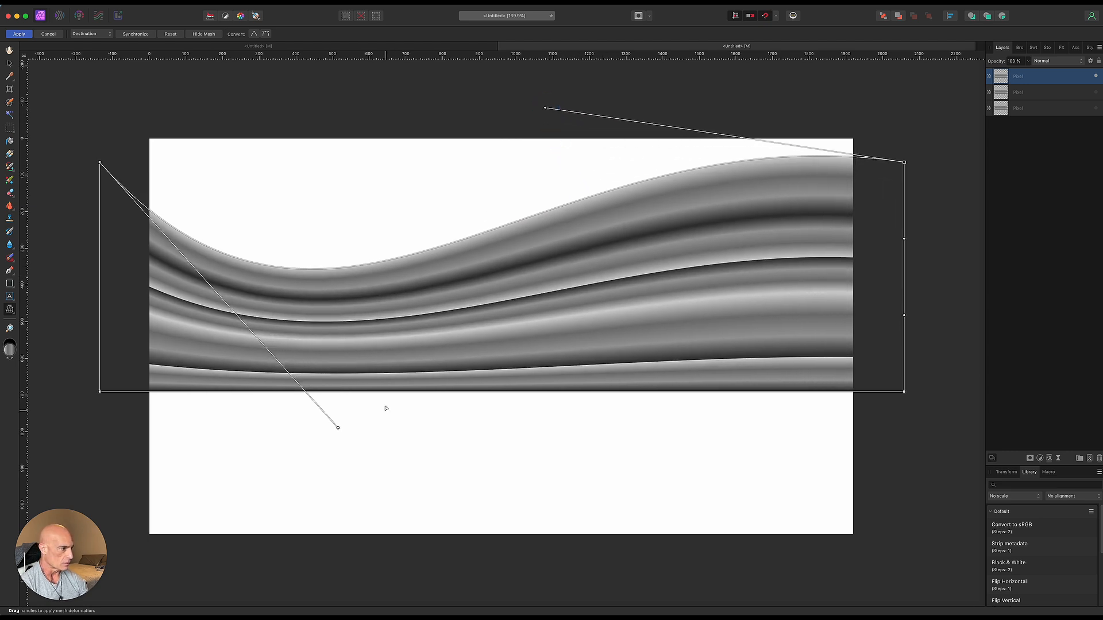
pyautogui.moveTo(338, 427); pyautogui.dragTo(412, 493)
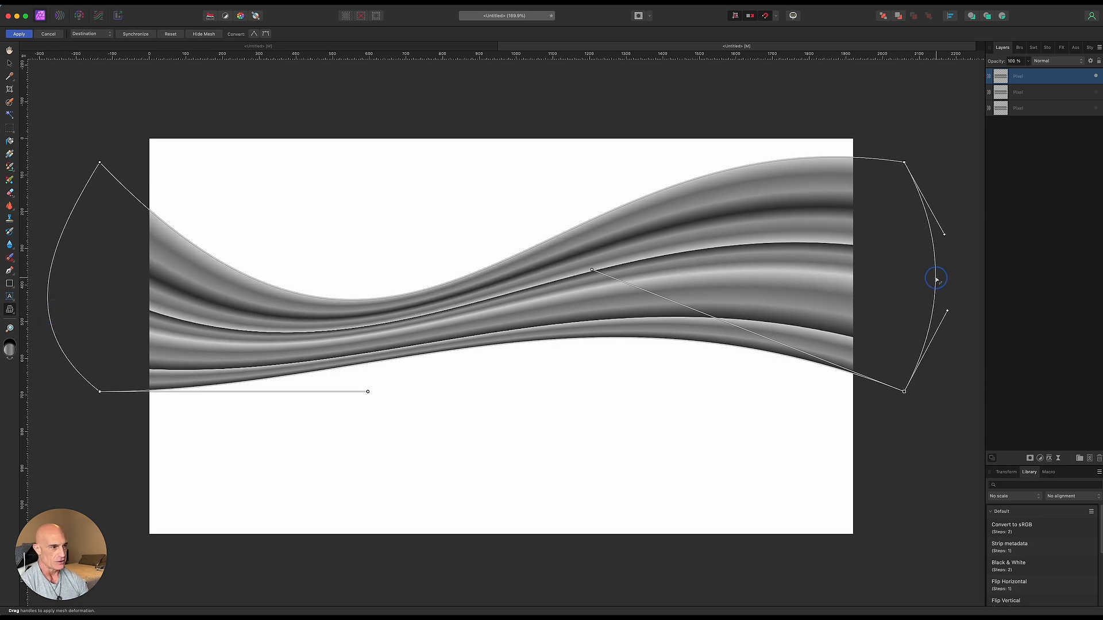
pyautogui.moveTo(937, 278); pyautogui.dragTo(626, 224)
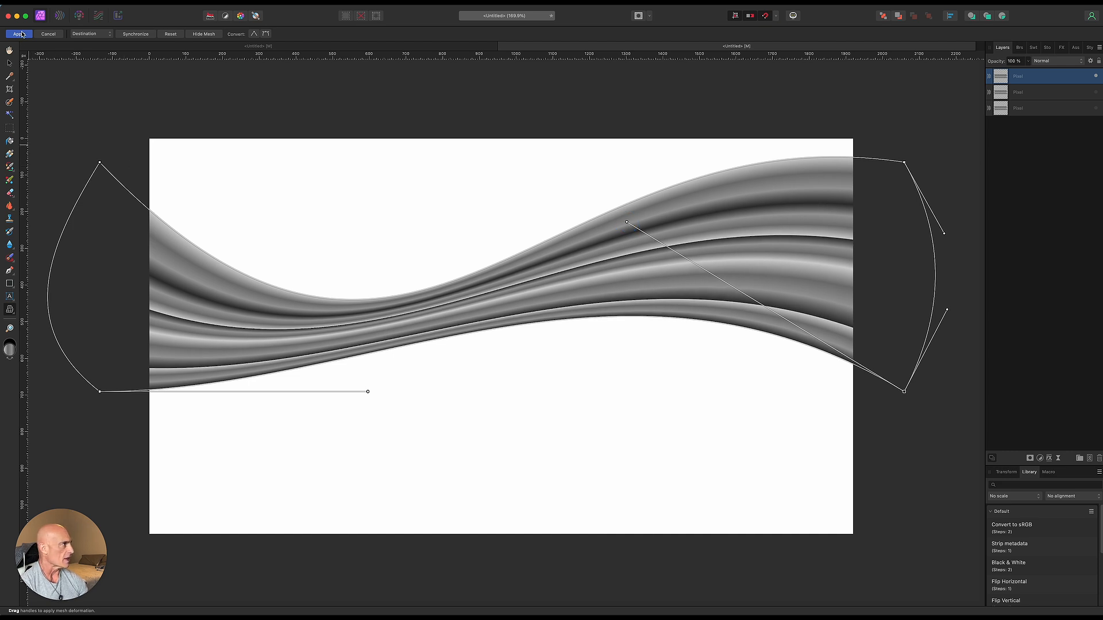
pyautogui.click(17, 33)
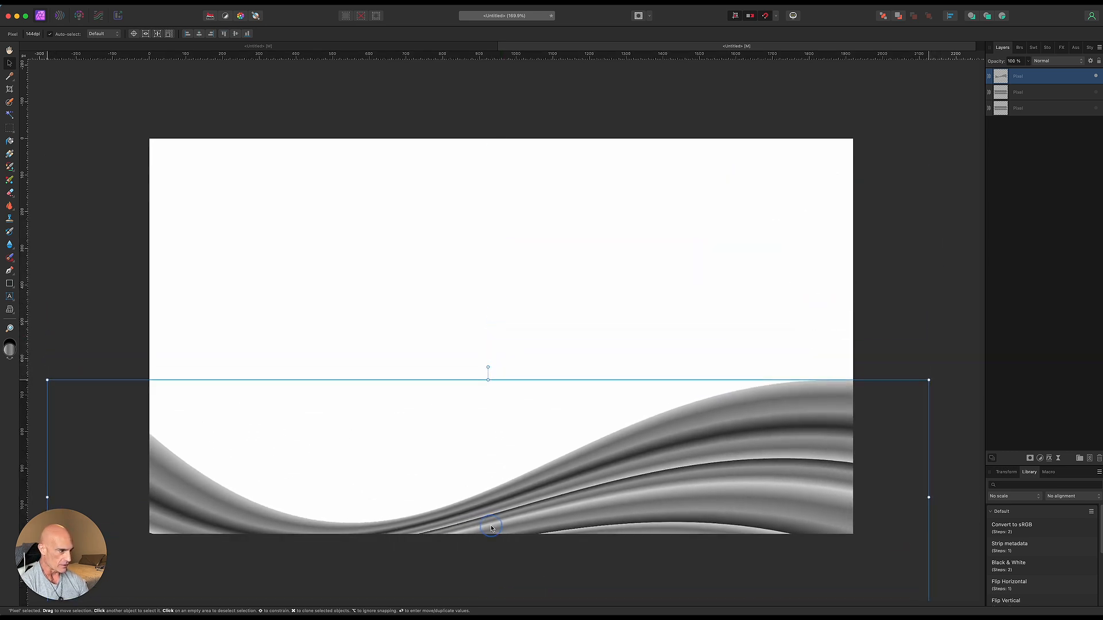
# Drag the wavy ribbon down to sit along the bottom of the canvas.
pyautogui.moveTo(487, 380); pyautogui.dragTo(491, 354)
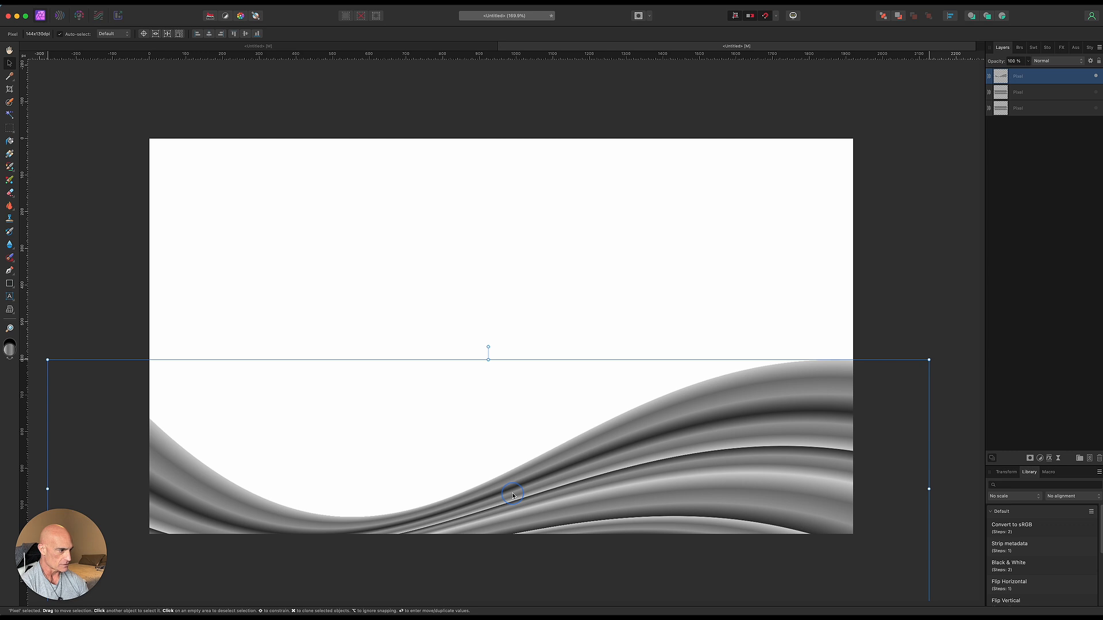
pyautogui.moveTo(513, 494); pyautogui.dragTo(508, 481)
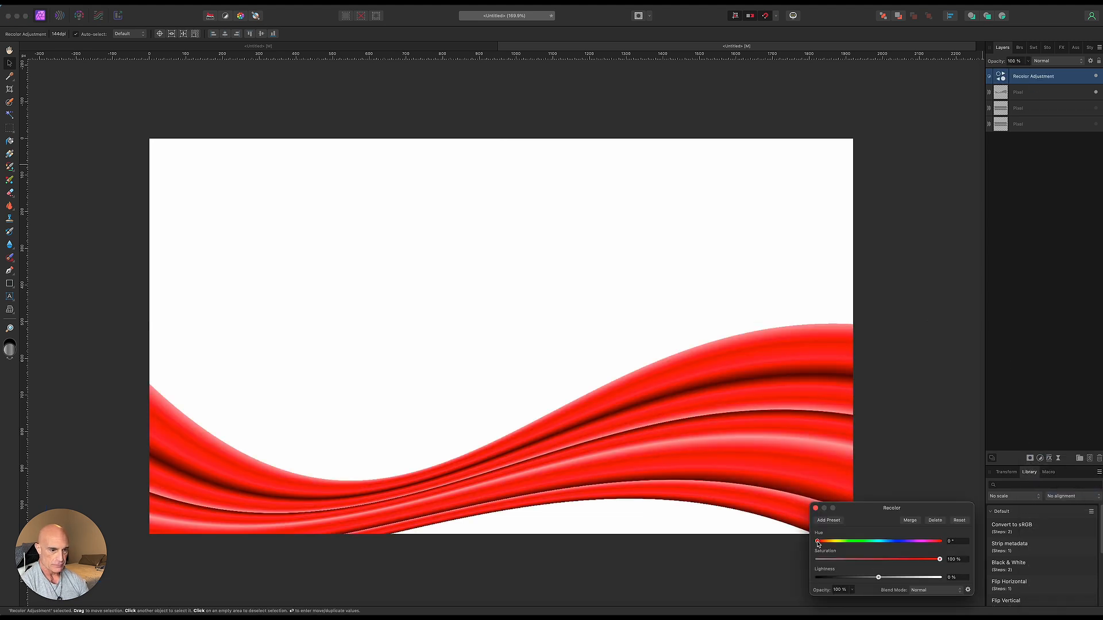
# Shift the bottom ribbon's Recolor hue to orange and select the second striped layer.
pyautogui.moveTo(818, 541); pyautogui.dragTo(829, 541)
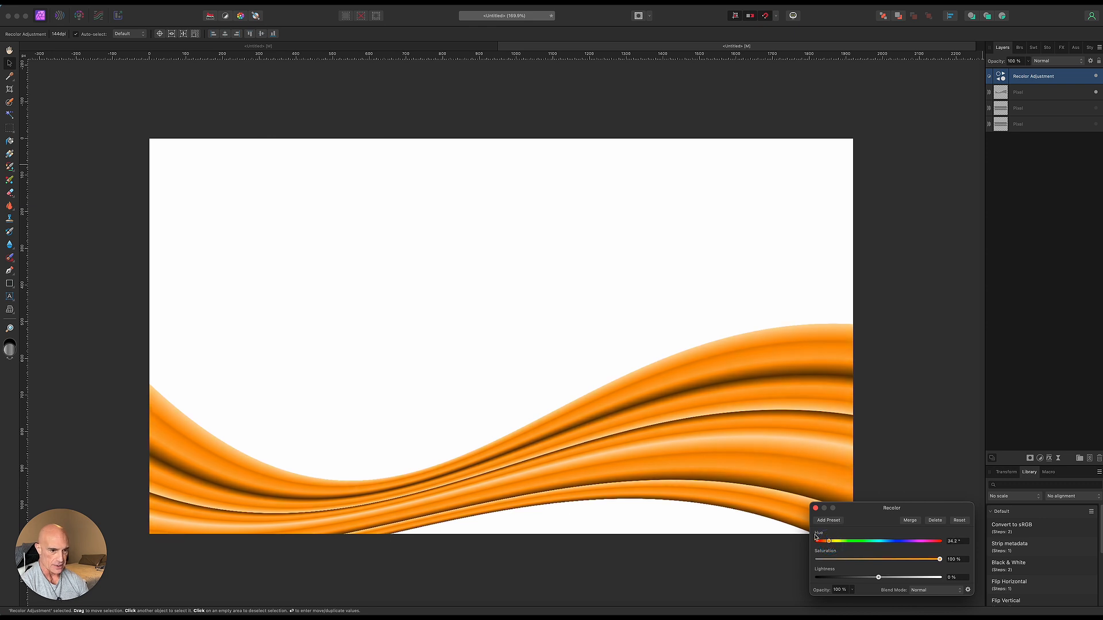
pyautogui.click(816, 509)
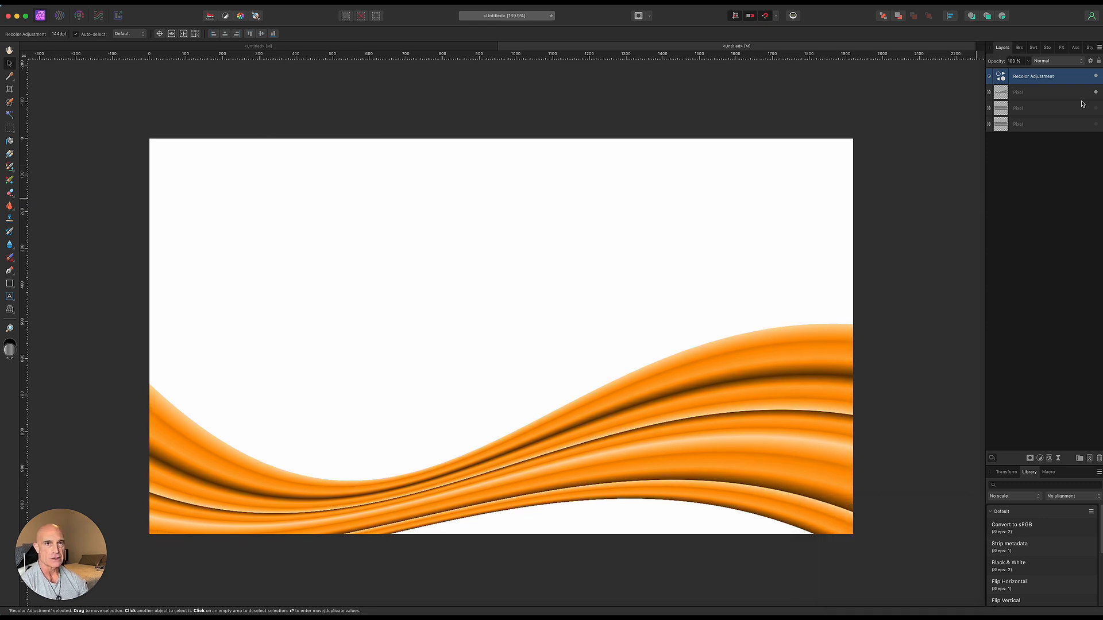
pyautogui.click(1034, 92)
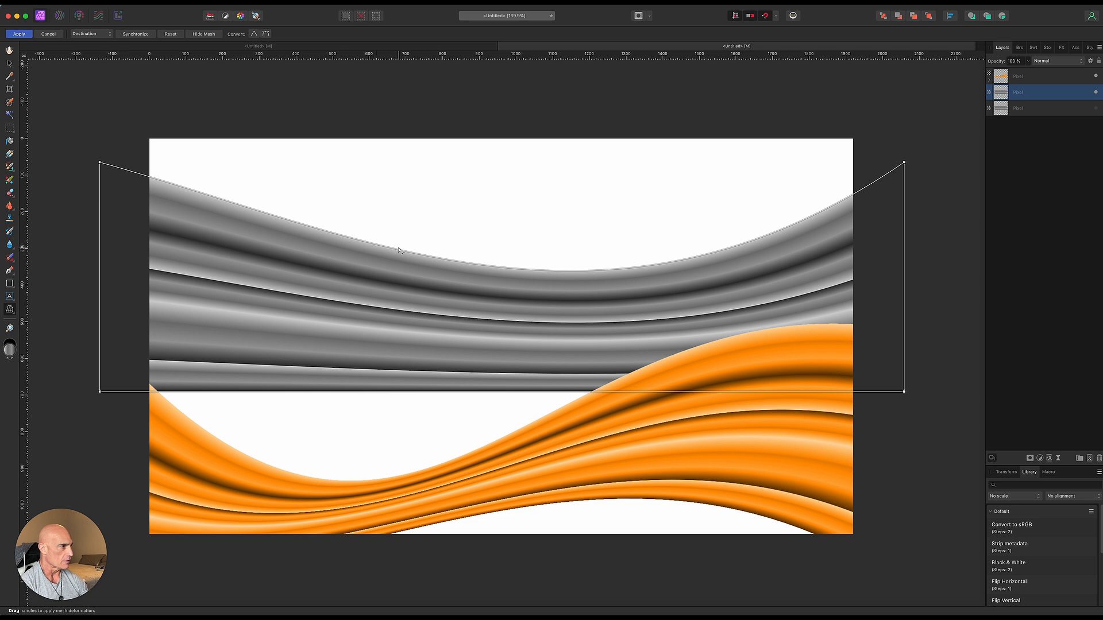
# Mesh-warp the second band into a pinched hourglass ribbon, apply, and move it to the canvas top.
pyautogui.moveTo(397, 251); pyautogui.dragTo(301, 335)
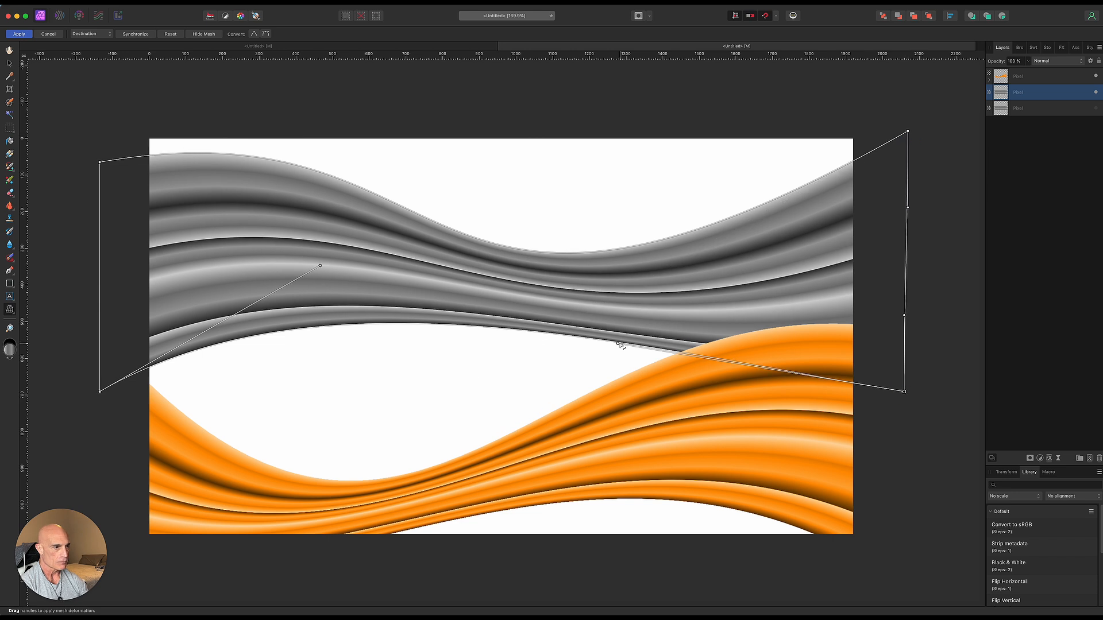
pyautogui.moveTo(623, 345); pyautogui.dragTo(769, 274)
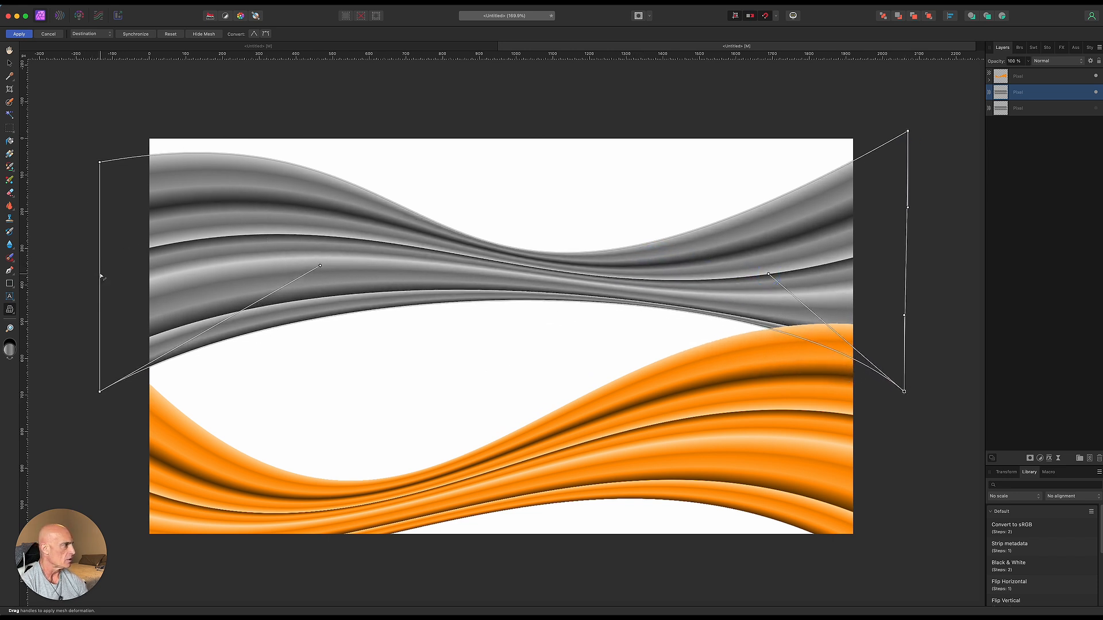
pyautogui.moveTo(102, 275); pyautogui.dragTo(122, 265)
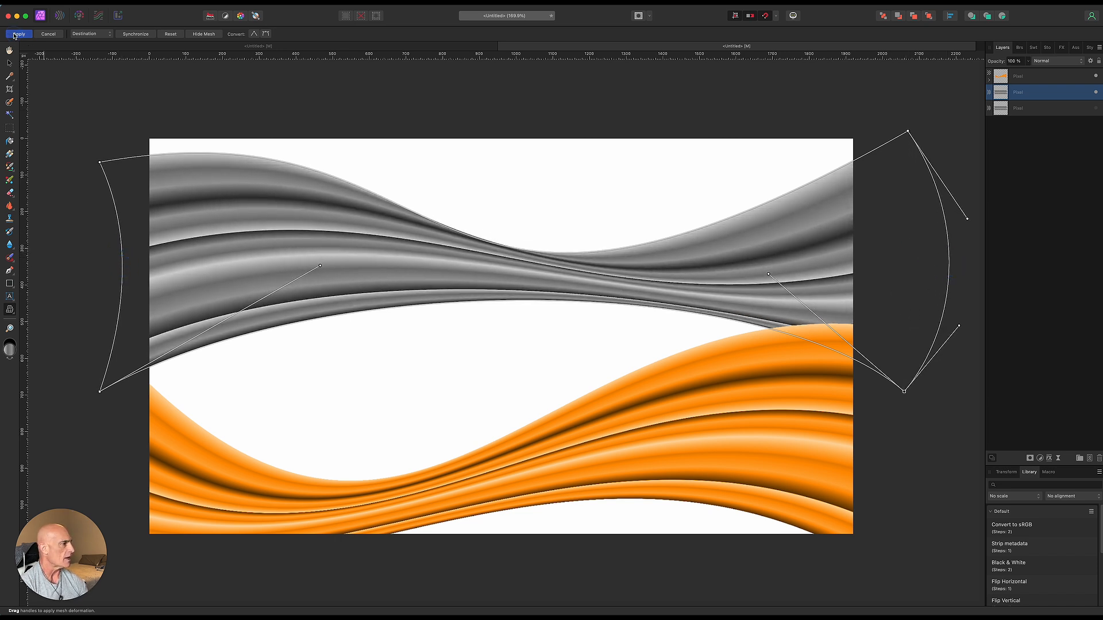
pyautogui.click(18, 33)
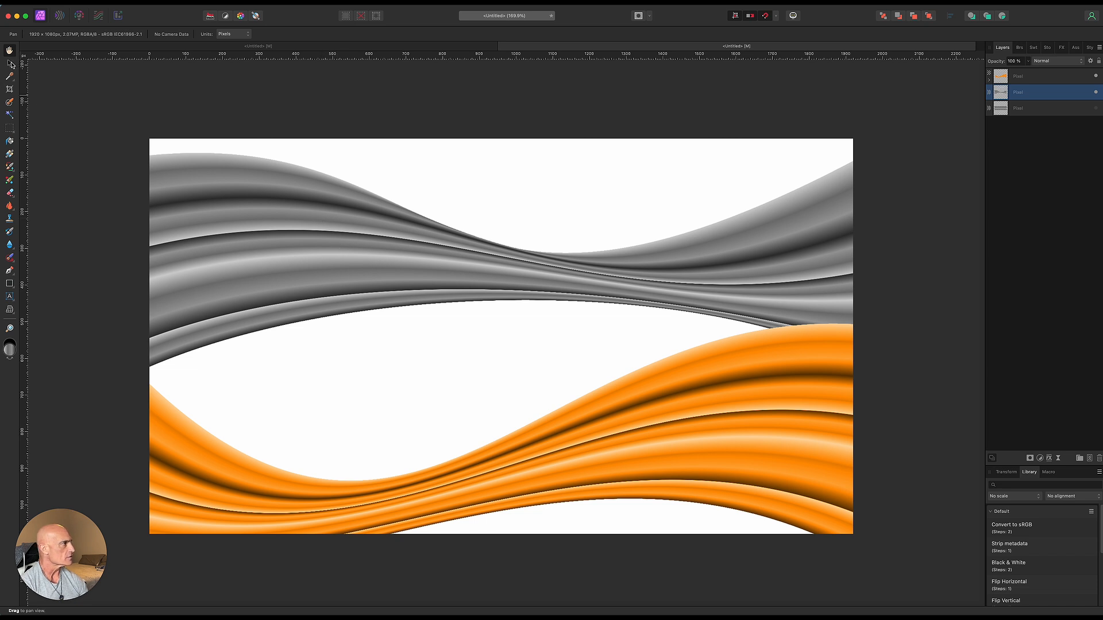
pyautogui.click(10, 62)
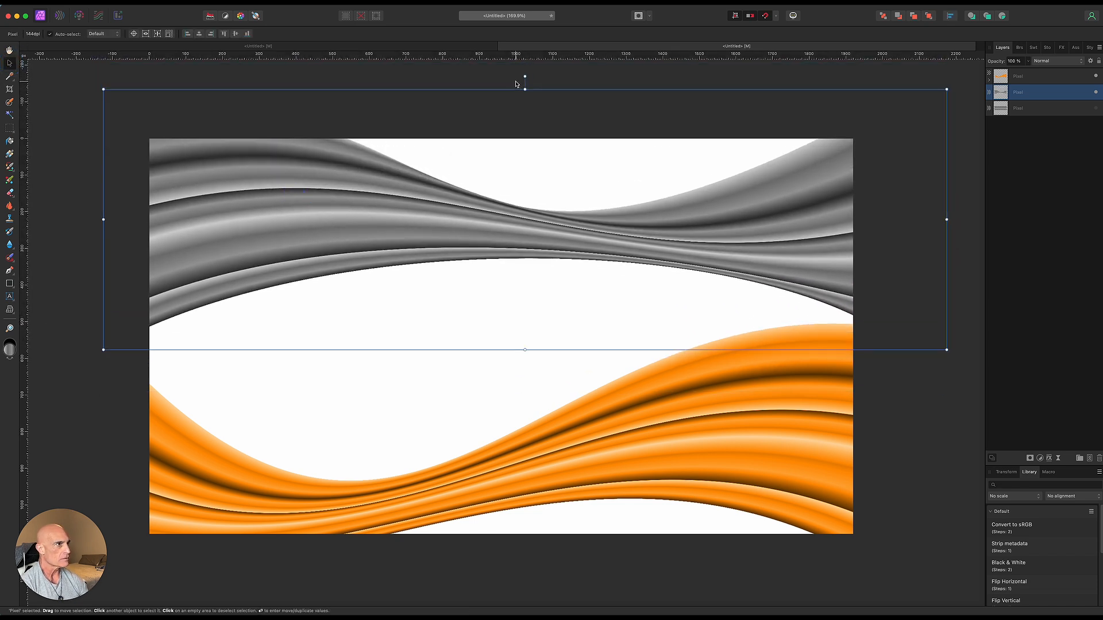
pyautogui.moveTo(945, 90); pyautogui.dragTo(937, 66)
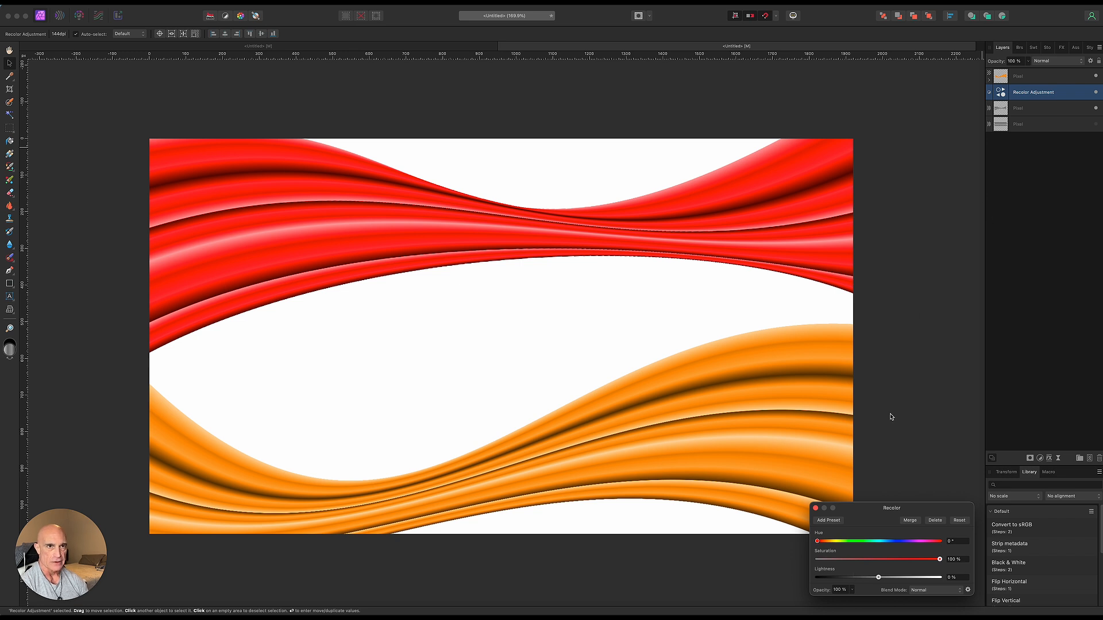
# Recolour the top ribbon to a lightened magenta pink via the hue and lightness sliders.
pyautogui.moveTo(816, 541); pyautogui.dragTo(910, 532)
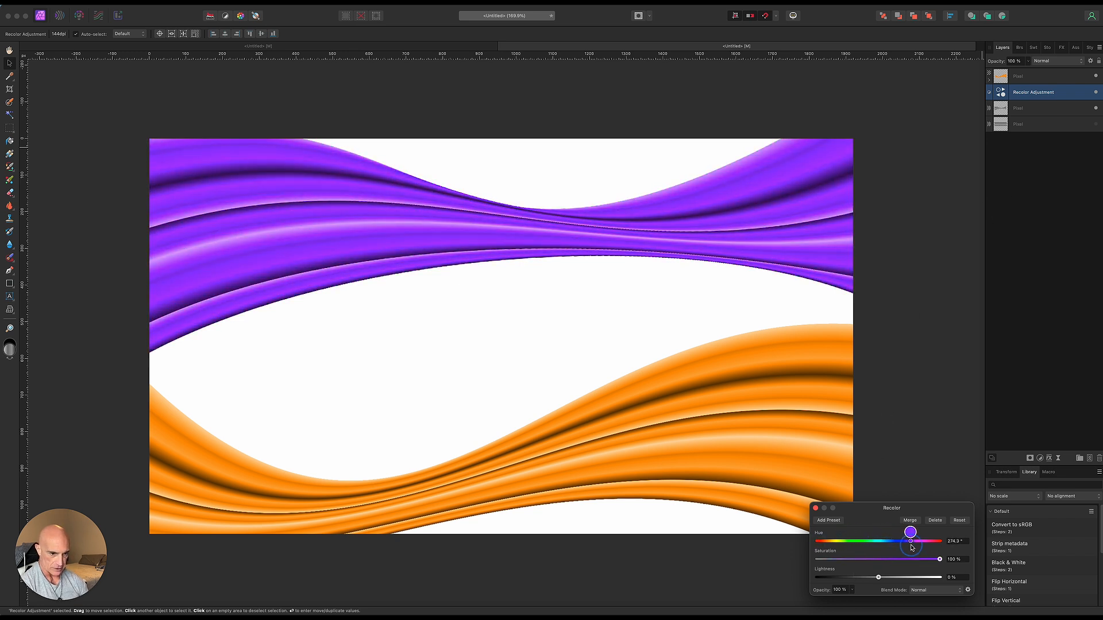
pyautogui.moveTo(910, 541); pyautogui.dragTo(916, 541)
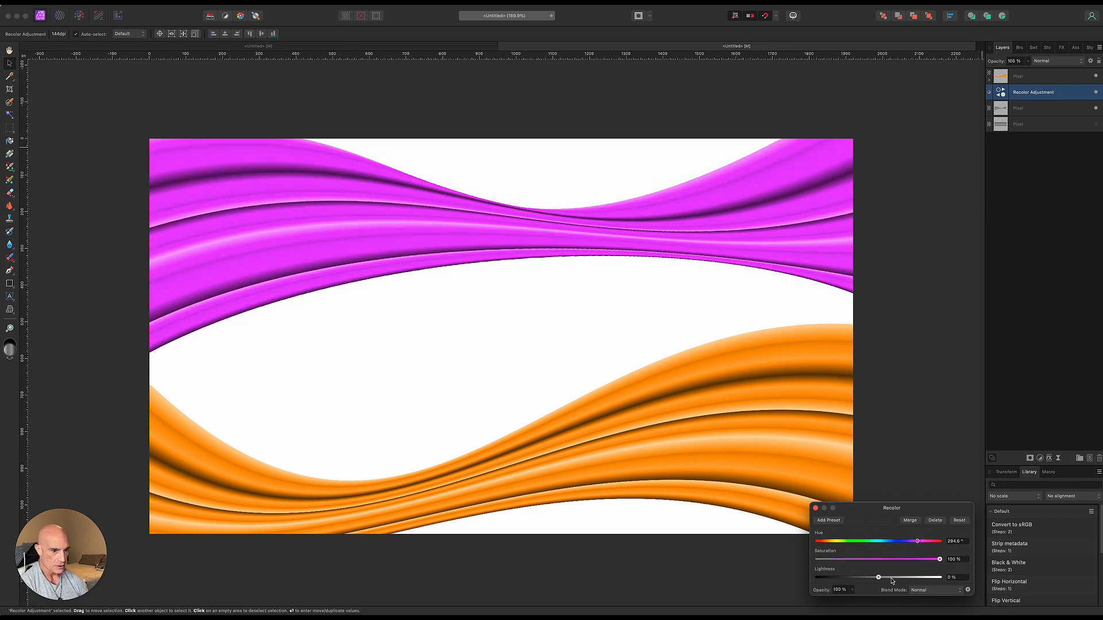
pyautogui.moveTo(858, 578); pyautogui.dragTo(894, 578)
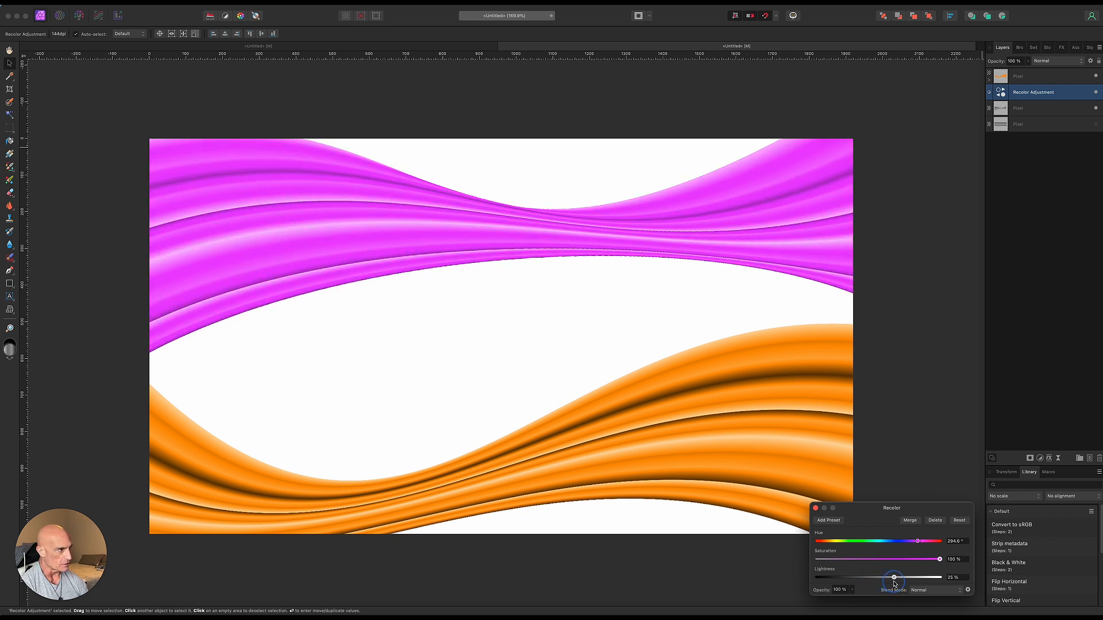
pyautogui.moveTo(894, 578); pyautogui.dragTo(901, 578)
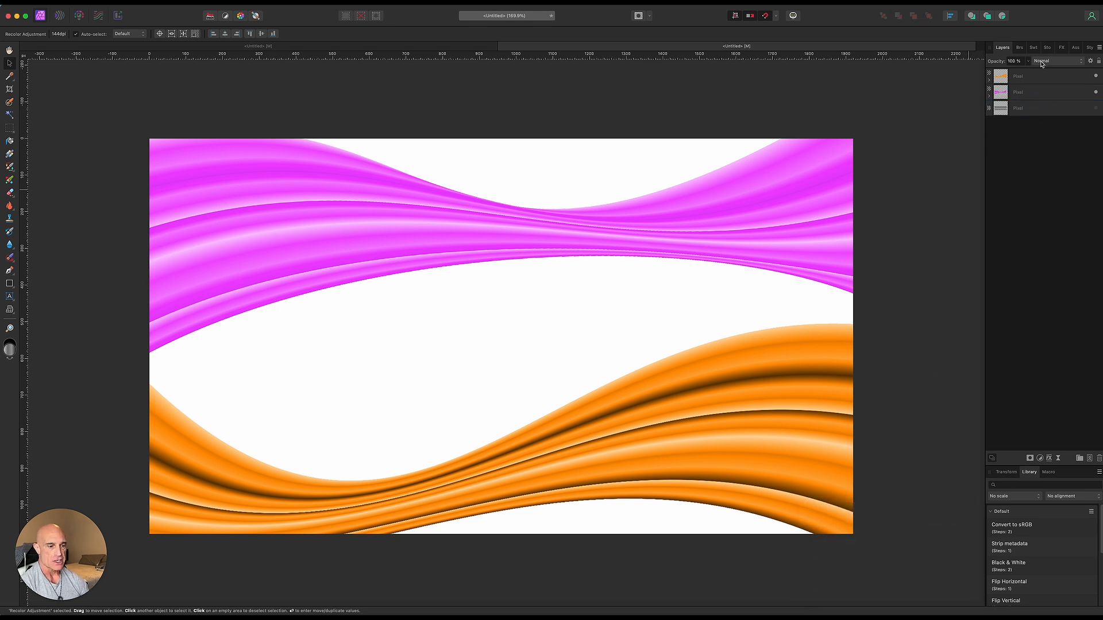
# Set the pink layer to Lighten blend mode and lower its opacity to about 85%.
pyautogui.click(1054, 61)
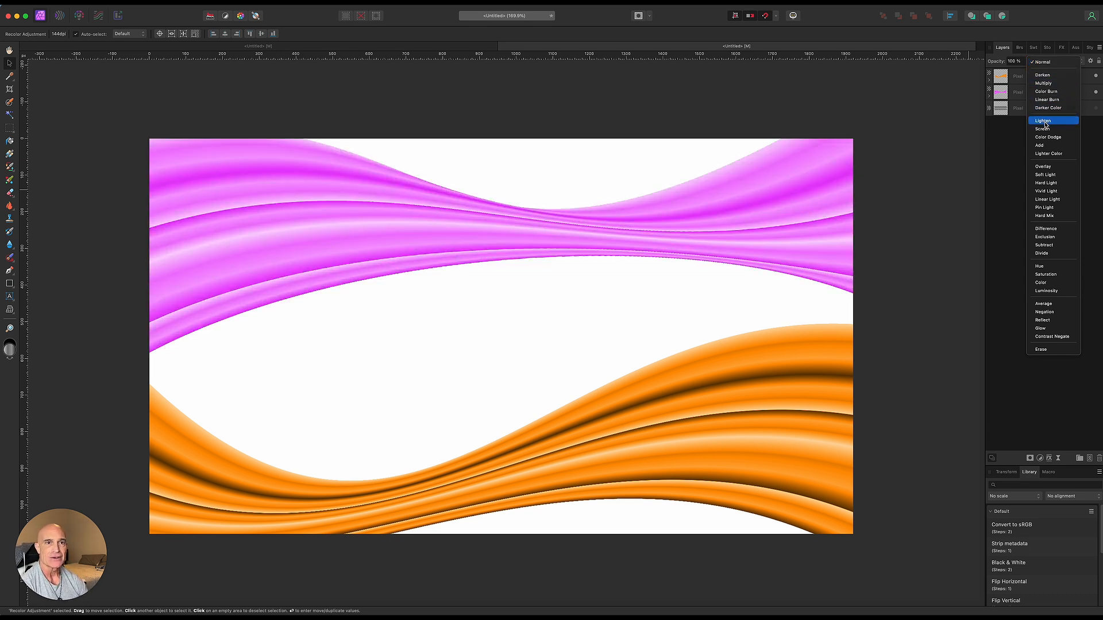
pyautogui.click(1044, 120)
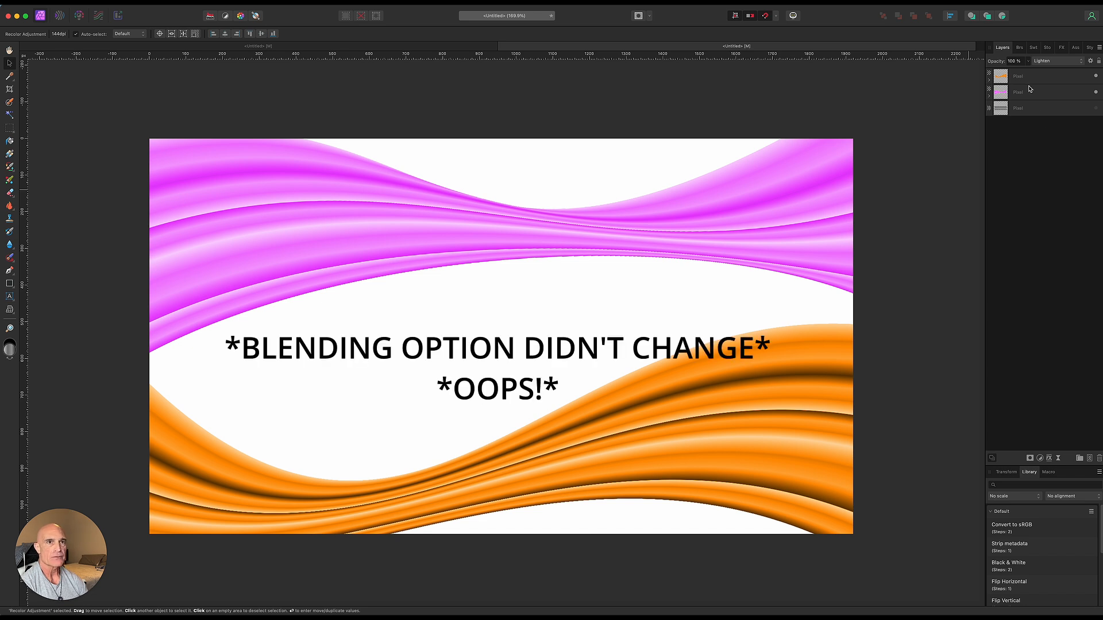
pyautogui.click(1020, 92)
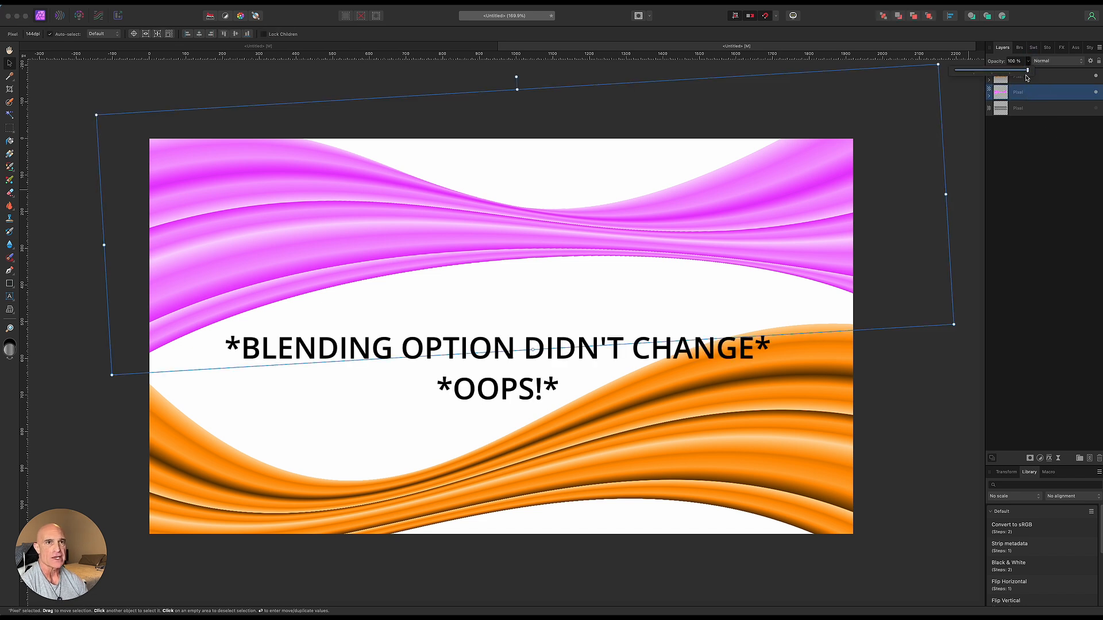
pyautogui.moveTo(1026, 69); pyautogui.dragTo(977, 69)
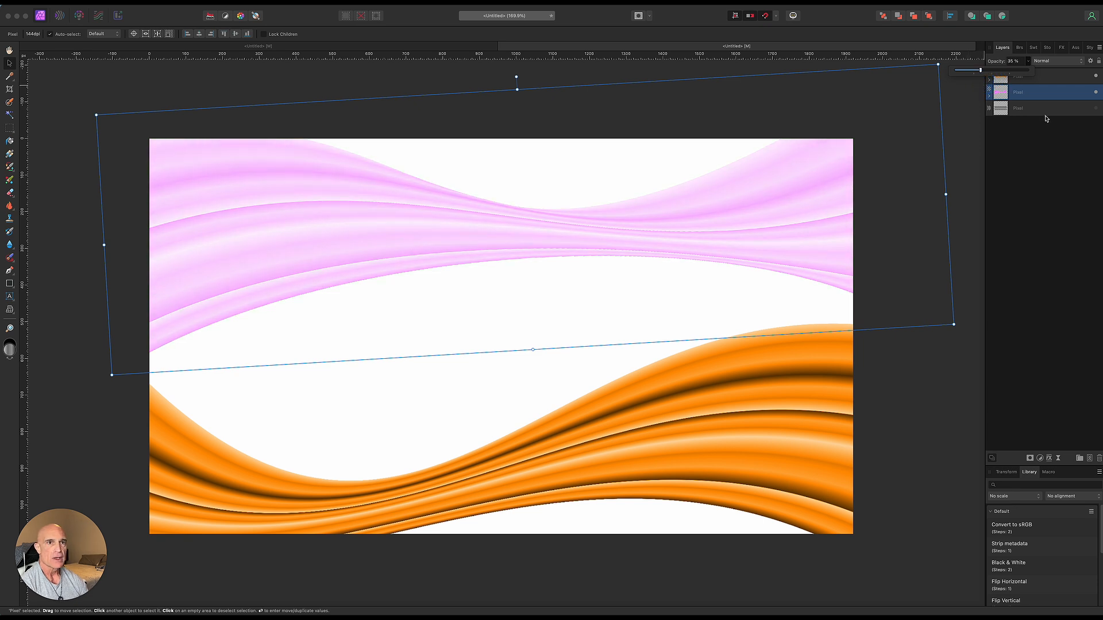
# Mesh-warp the bottom grey striped layer into diagonal folds filling the background, then apply.
pyautogui.click(1041, 108)
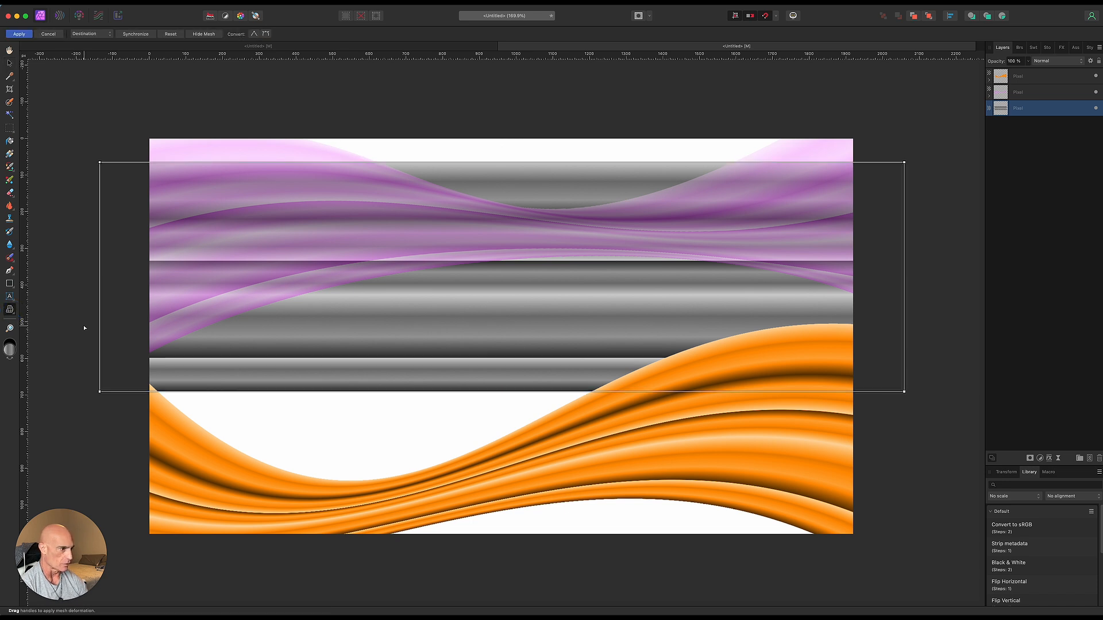
pyautogui.moveTo(520, 394)
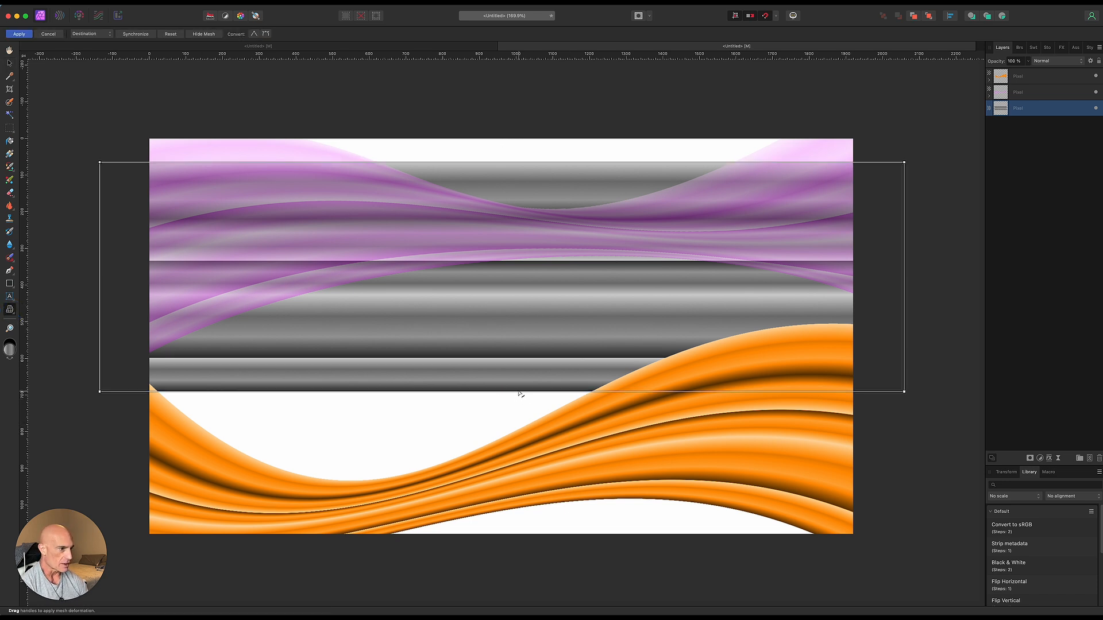
pyautogui.moveTo(519, 394); pyautogui.dragTo(494, 575)
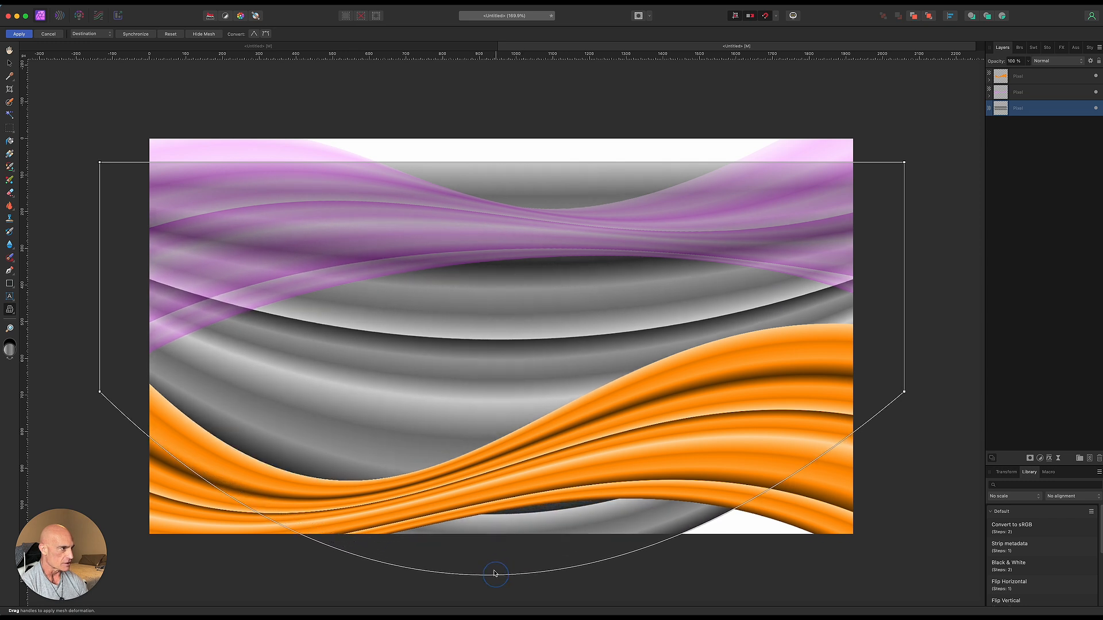
pyautogui.moveTo(496, 574); pyautogui.dragTo(448, 88)
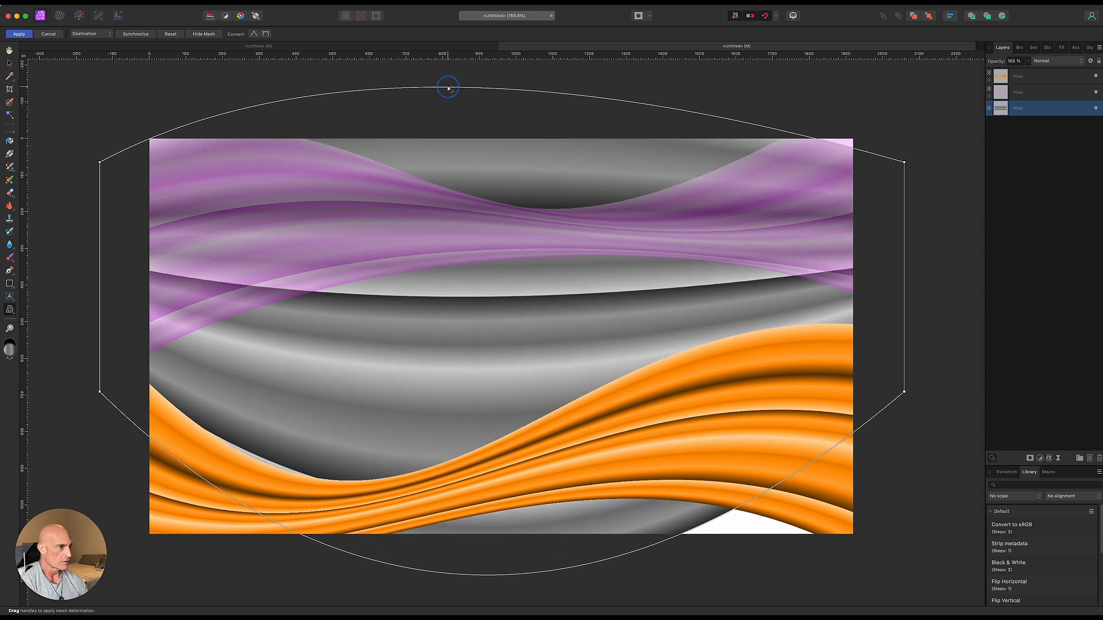
pyautogui.moveTo(448, 87); pyautogui.dragTo(288, 92)
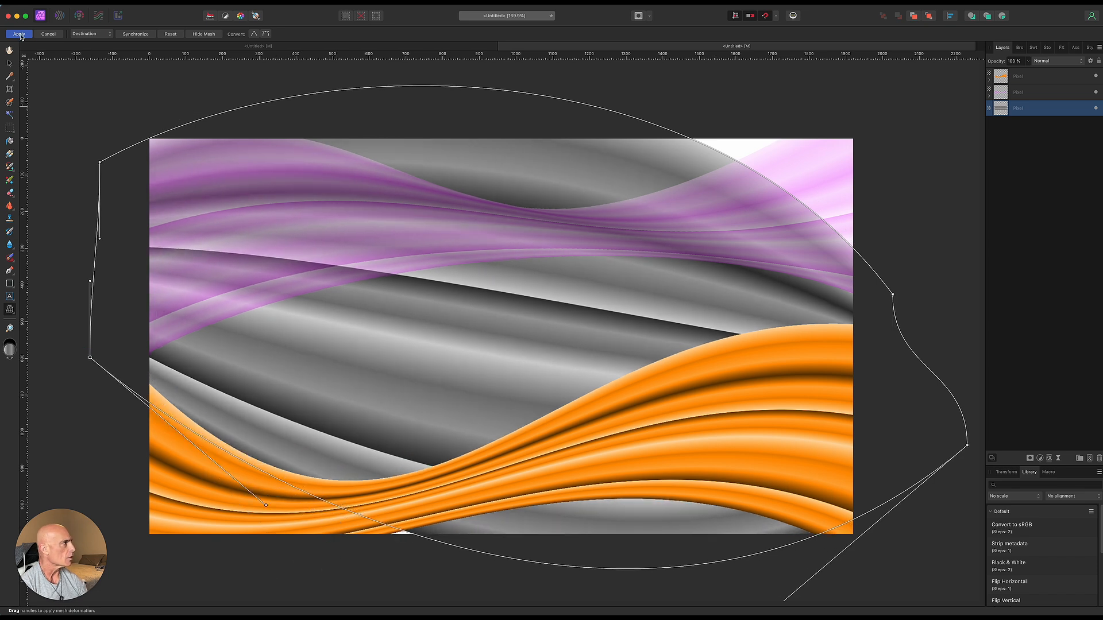
pyautogui.click(19, 33)
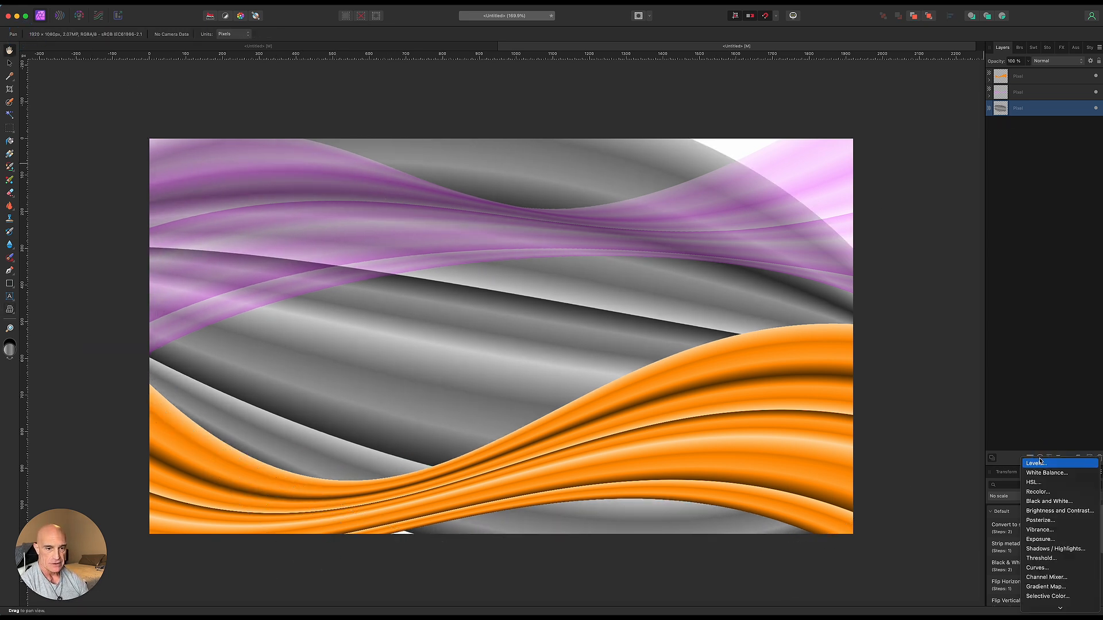
# Recolour the grey waves to a pale cream with a Recolor adjustment and merge it into the layer.
pyautogui.click(1037, 491)
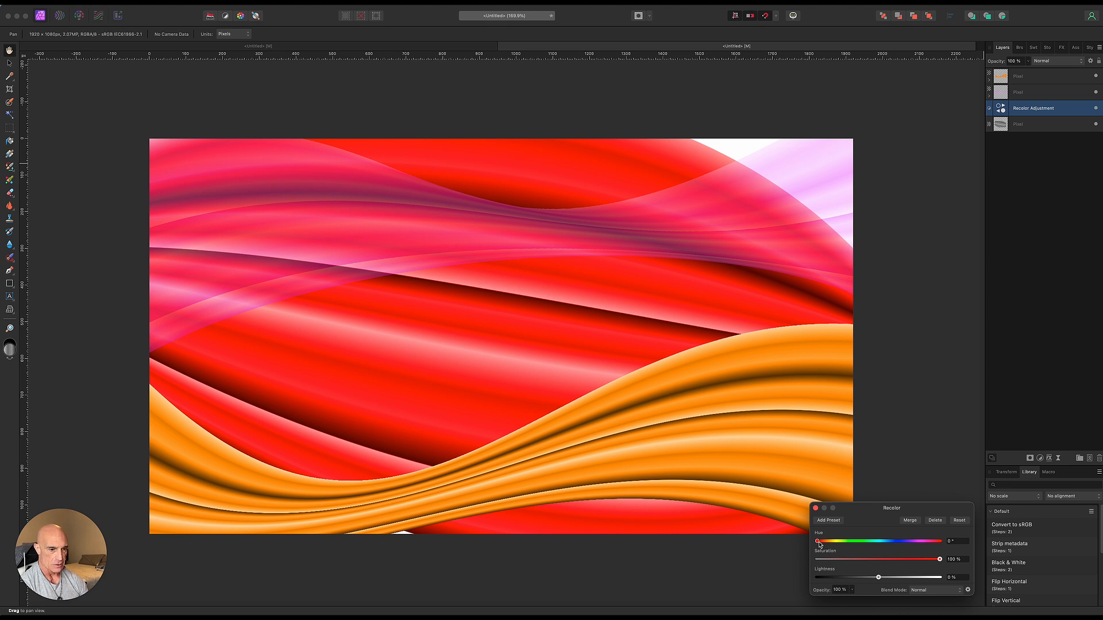
pyautogui.moveTo(817, 541); pyautogui.dragTo(833, 541)
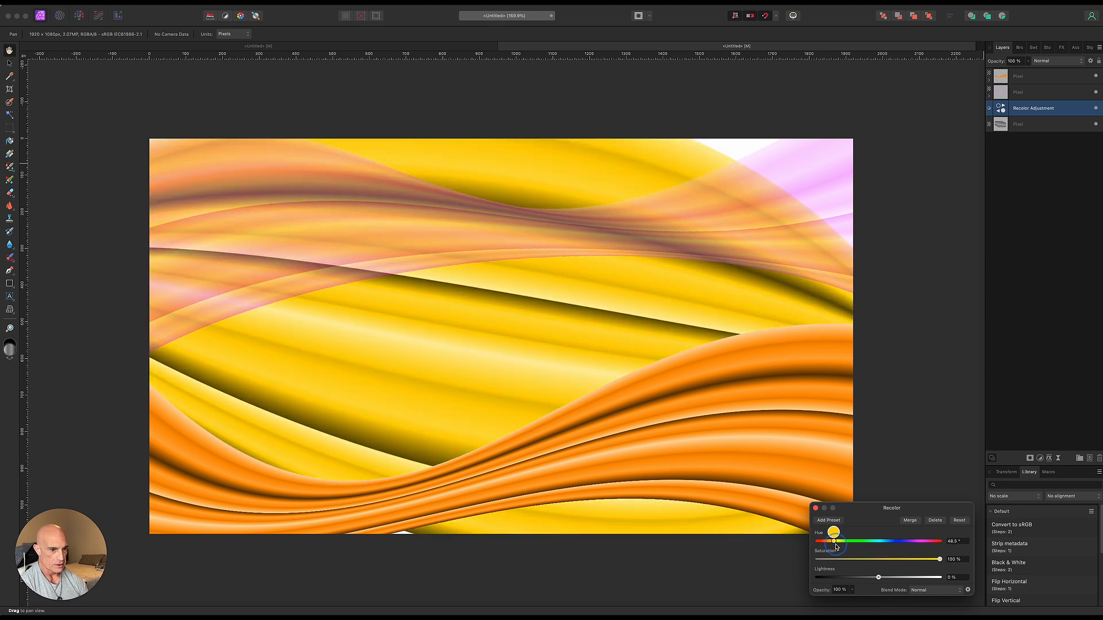
pyautogui.moveTo(877, 578); pyautogui.dragTo(886, 578)
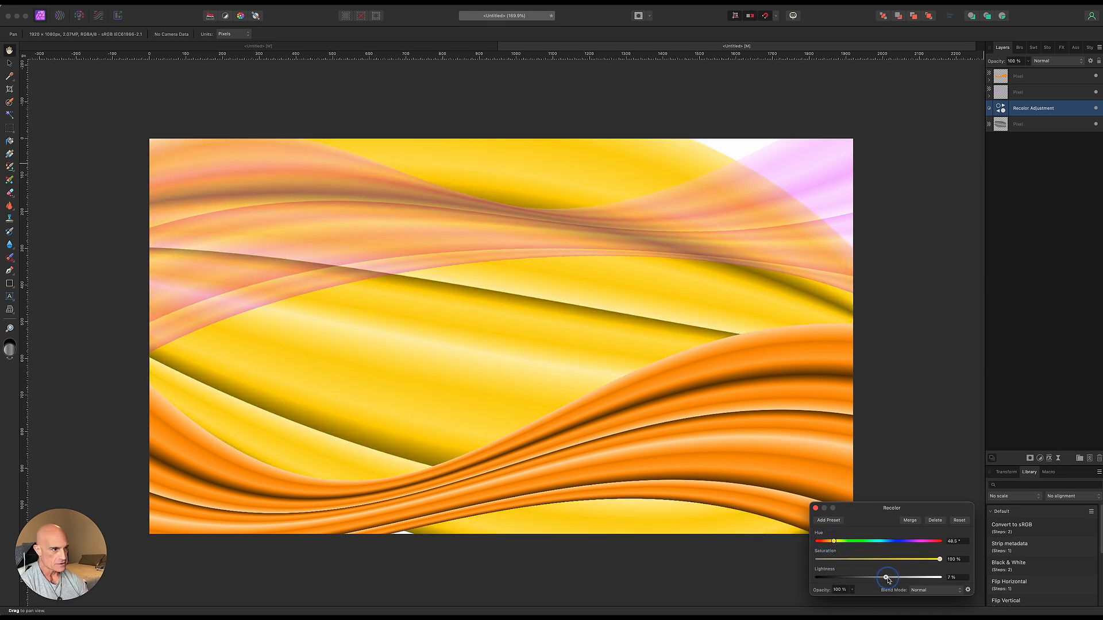
pyautogui.moveTo(886, 576); pyautogui.dragTo(879, 577)
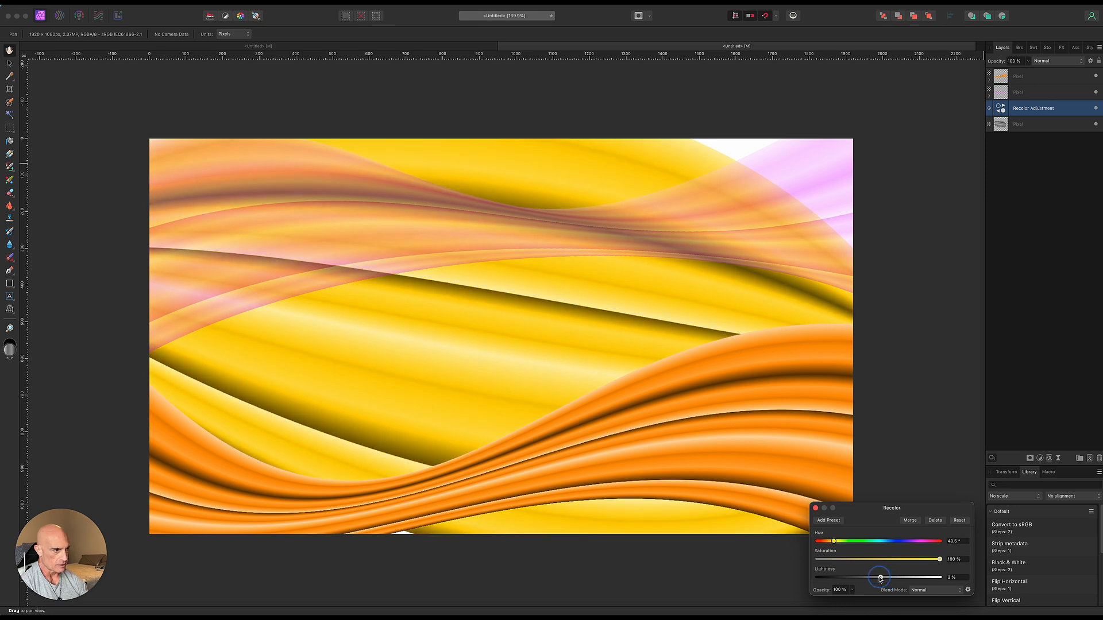
pyautogui.moveTo(880, 578); pyautogui.dragTo(855, 578)
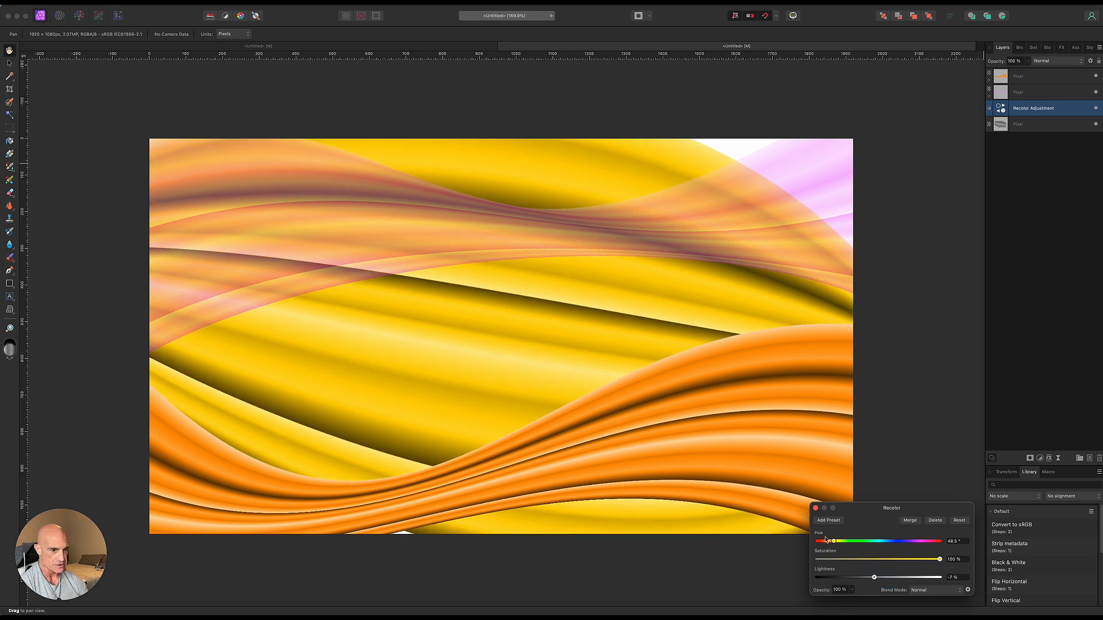
pyautogui.click(815, 509)
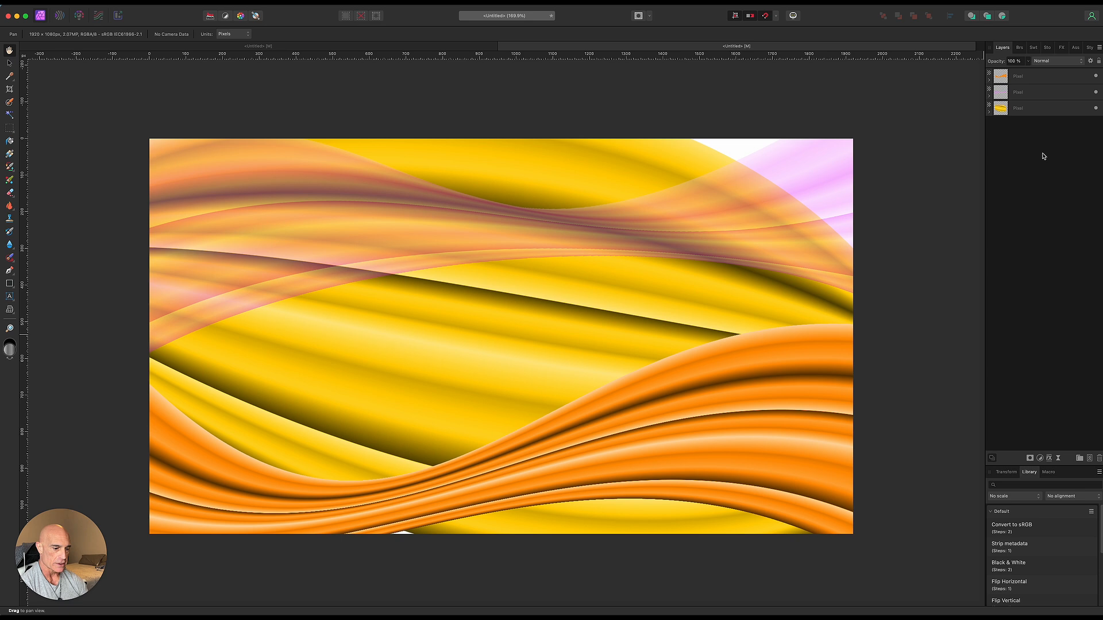
# Fade the cream wave layer to about half opacity so it sits behind the ribbons.
pyautogui.click(1053, 61)
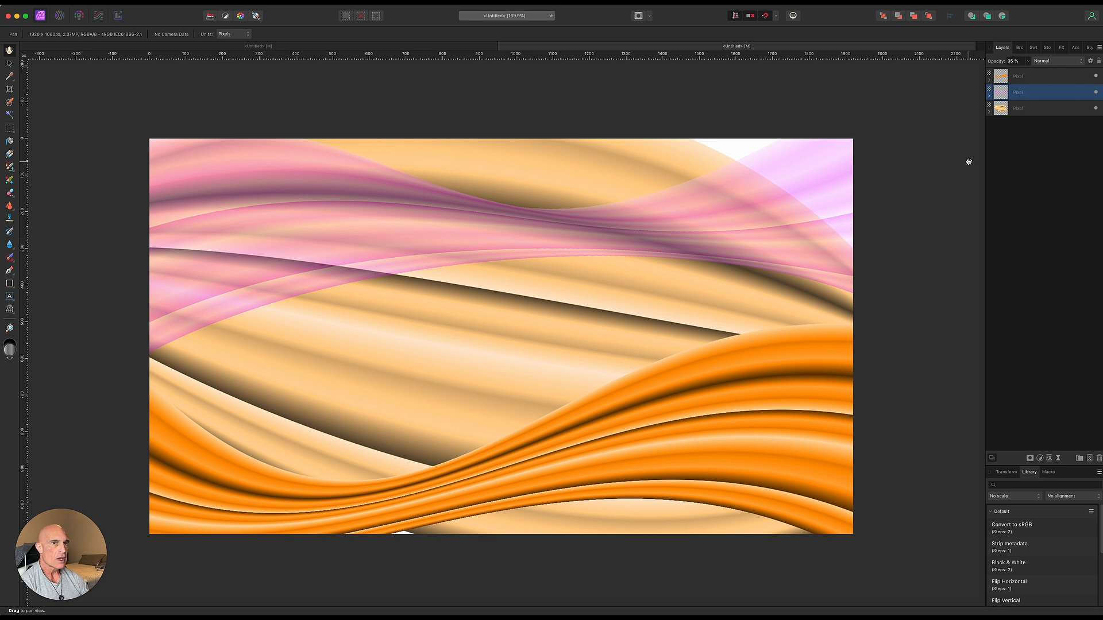
pyautogui.moveTo(1048, 110)
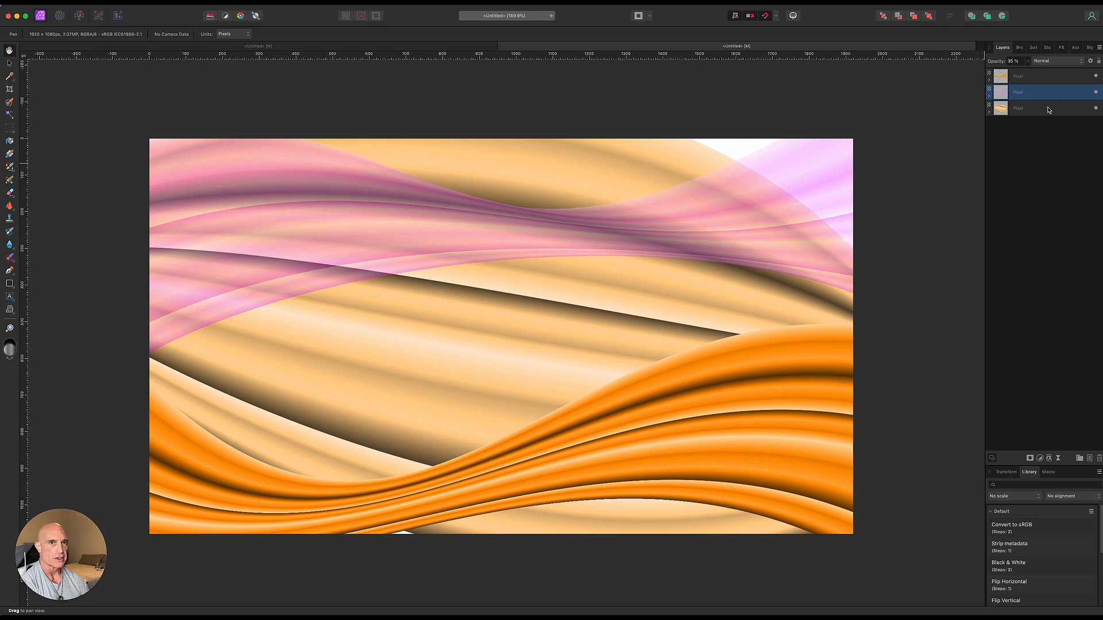
pyautogui.click(1037, 108)
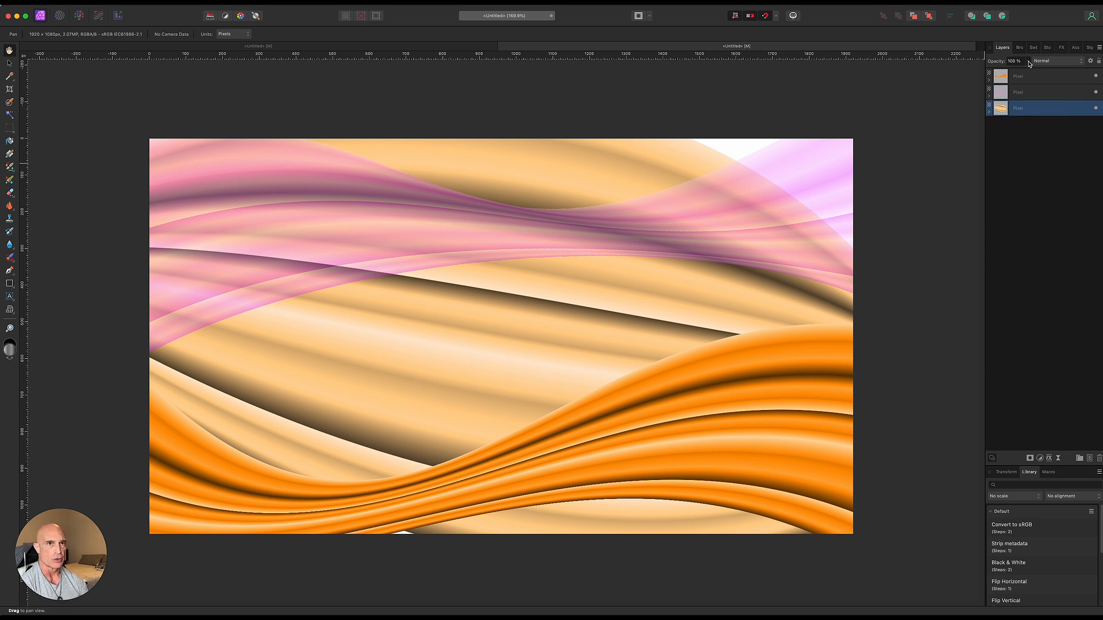
pyautogui.moveTo(1027, 60); pyautogui.dragTo(991, 70)
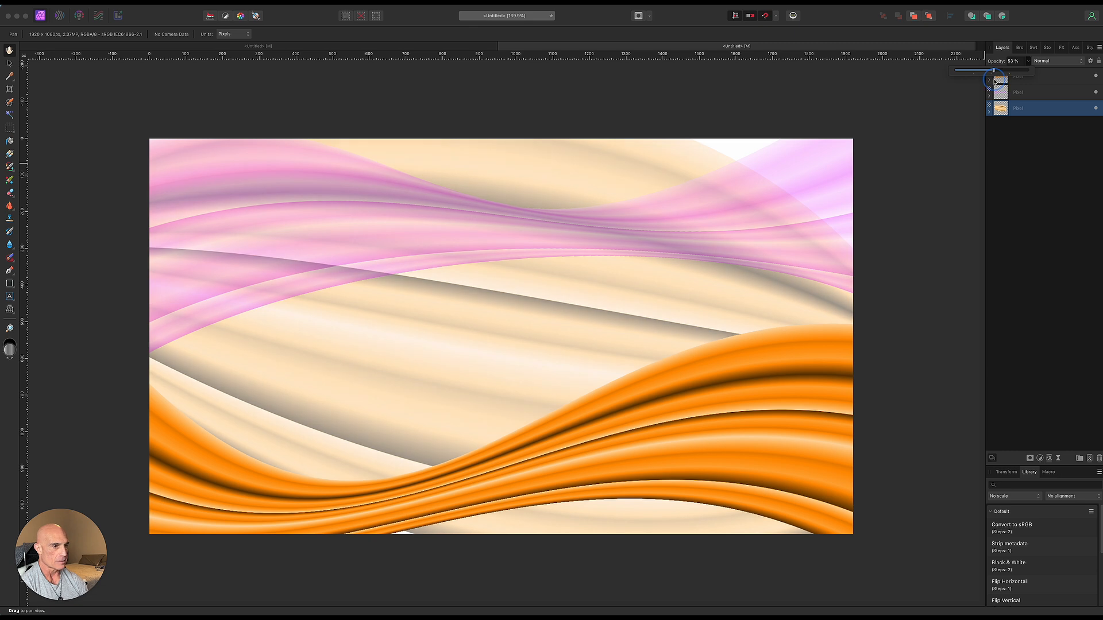
pyautogui.click(1051, 61)
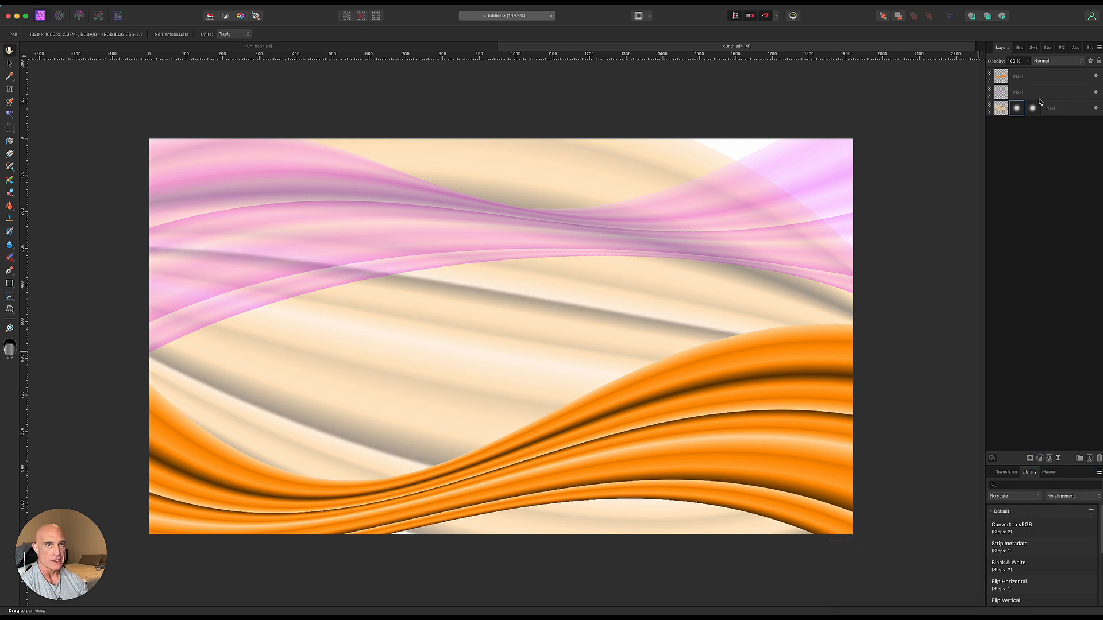
# Add a live Gaussian Blur to the pink ribbons with a slightly raised radius.
pyautogui.click(1034, 92)
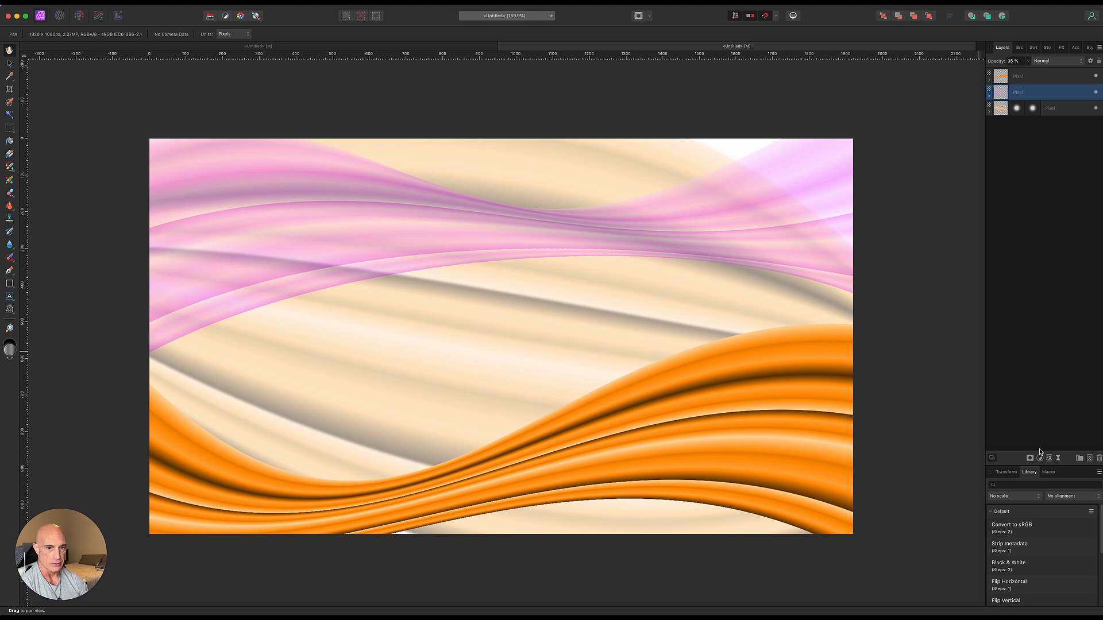
pyautogui.click(1048, 457)
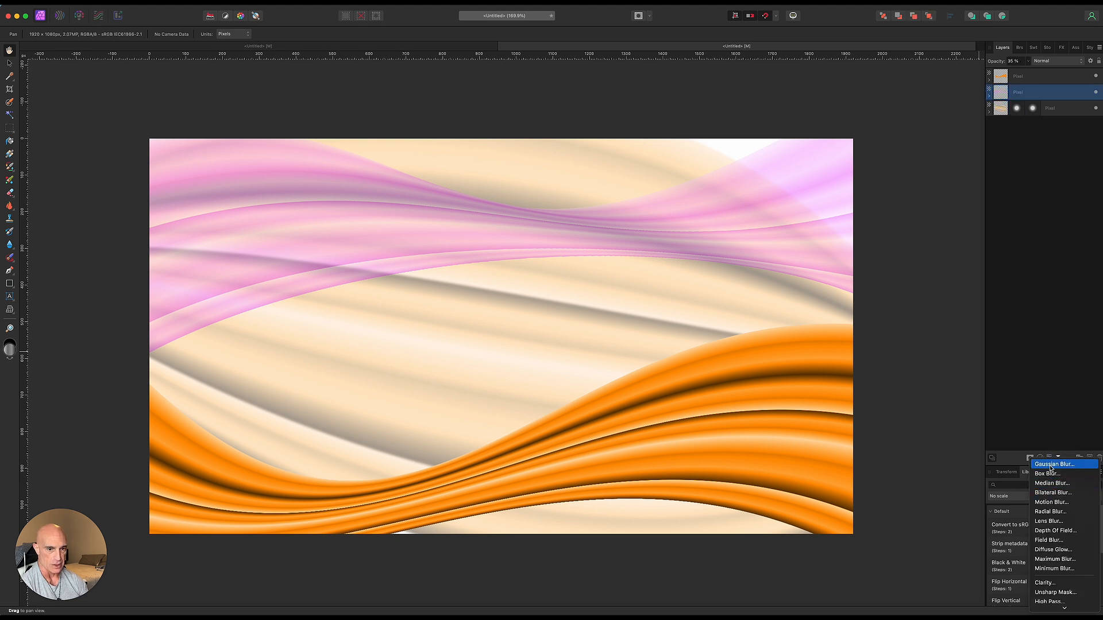
pyautogui.click(1052, 463)
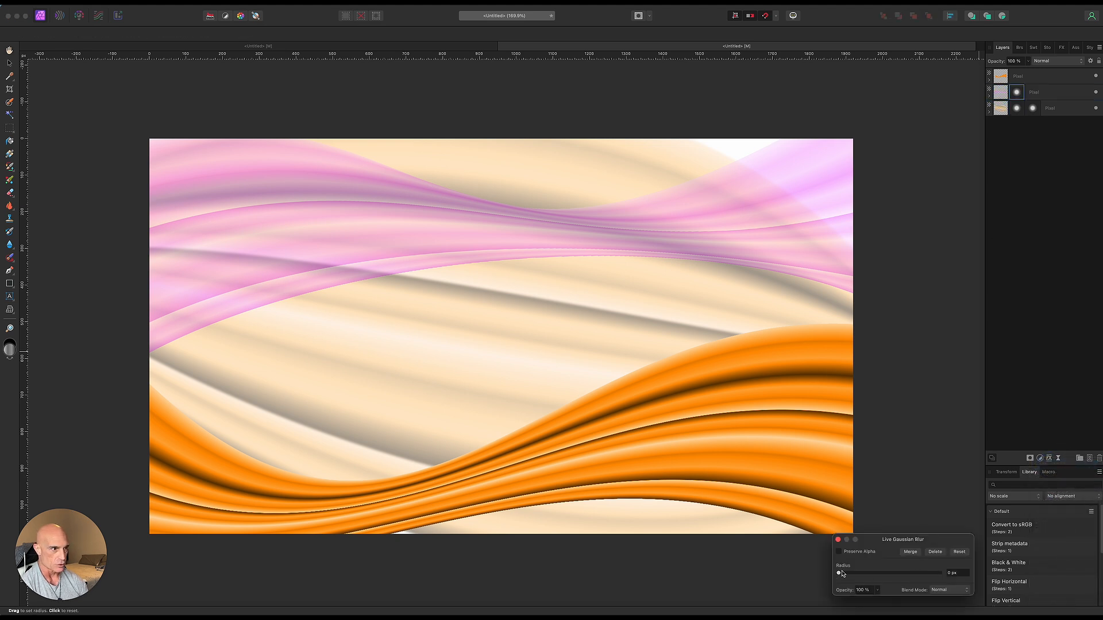
pyautogui.moveTo(838, 573); pyautogui.dragTo(866, 572)
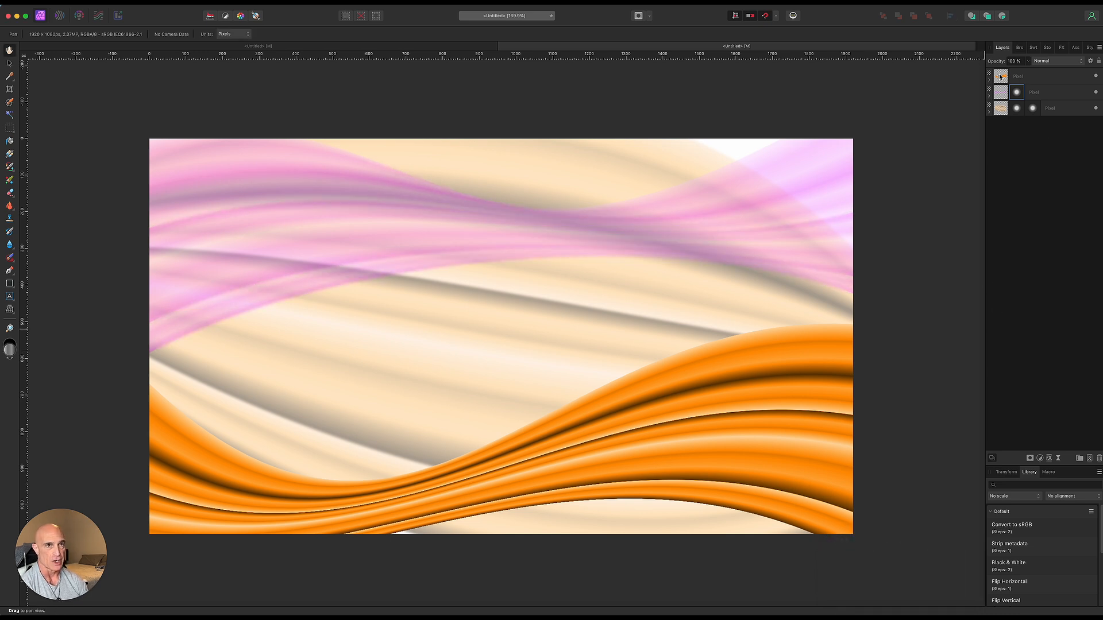
# Give the orange ribbon an Outer Shadow effect with larger offset and stronger intensity.
pyautogui.click(1041, 76)
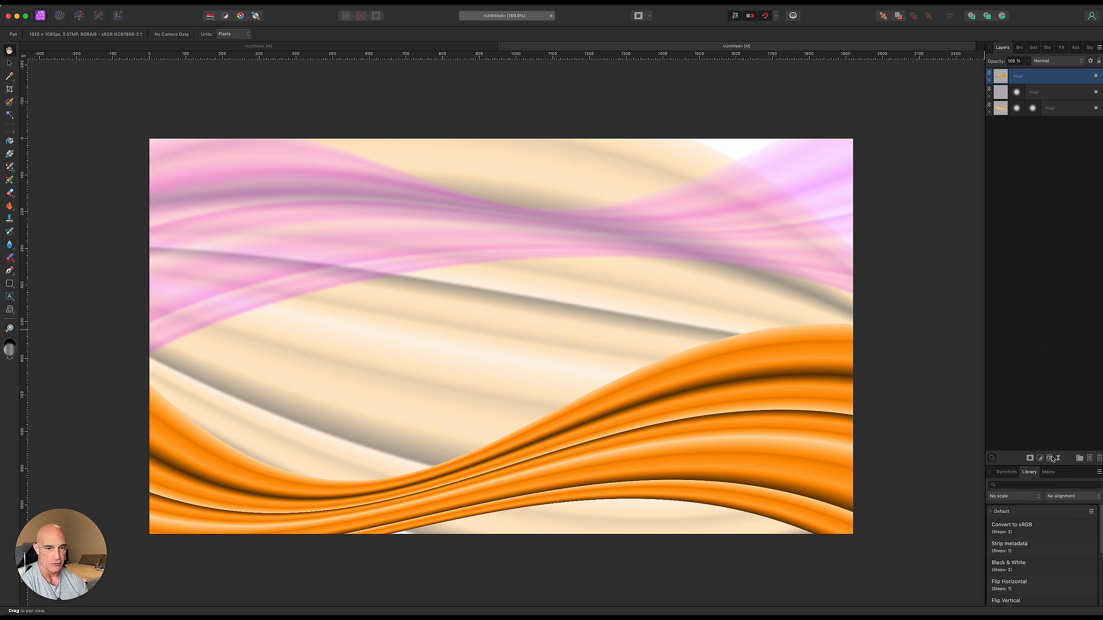
pyautogui.click(1028, 458)
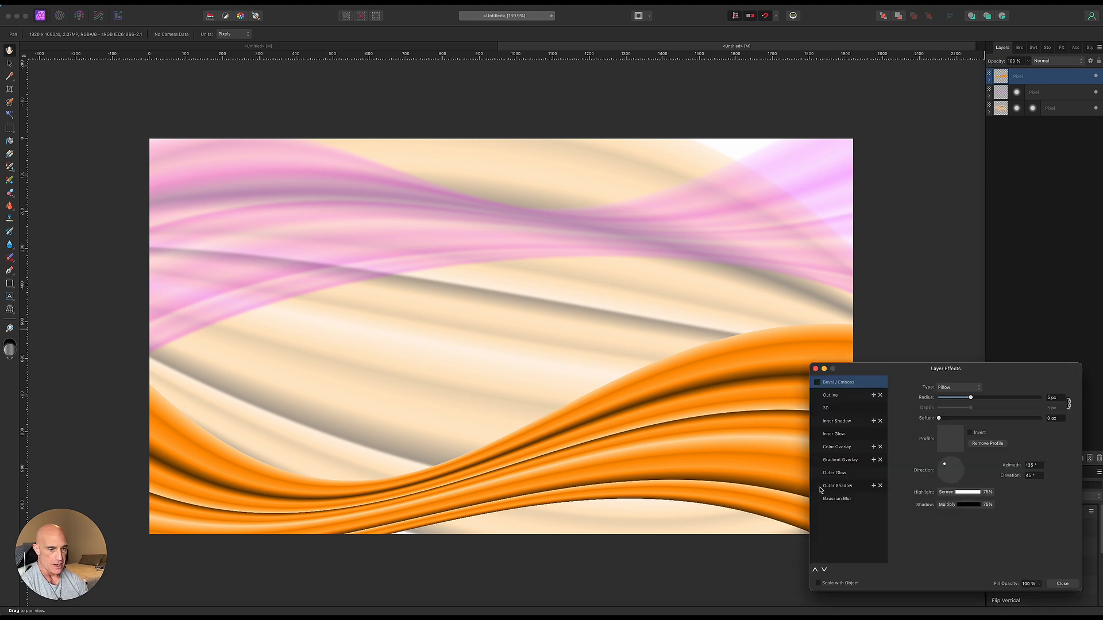
pyautogui.click(837, 484)
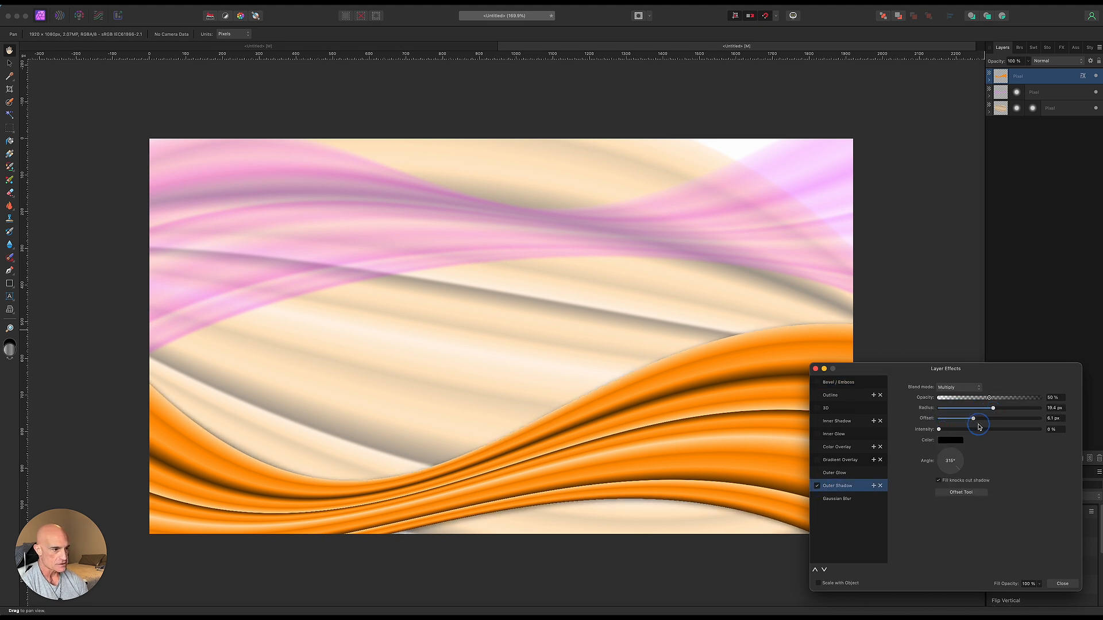
pyautogui.moveTo(973, 418); pyautogui.dragTo(943, 418)
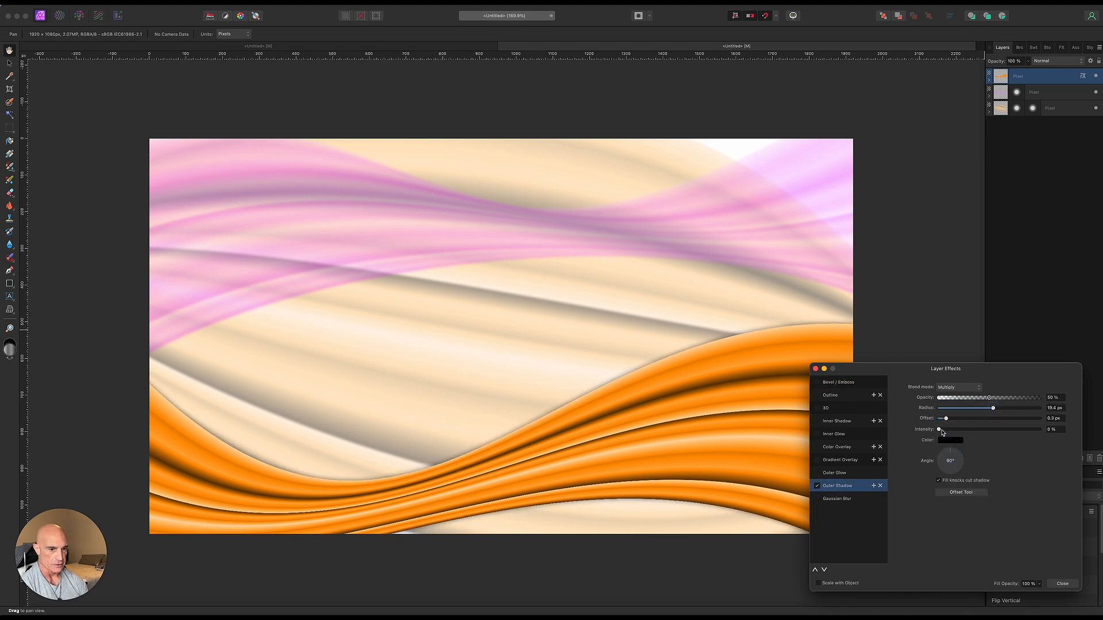
pyautogui.moveTo(941, 409); pyautogui.dragTo(1011, 409)
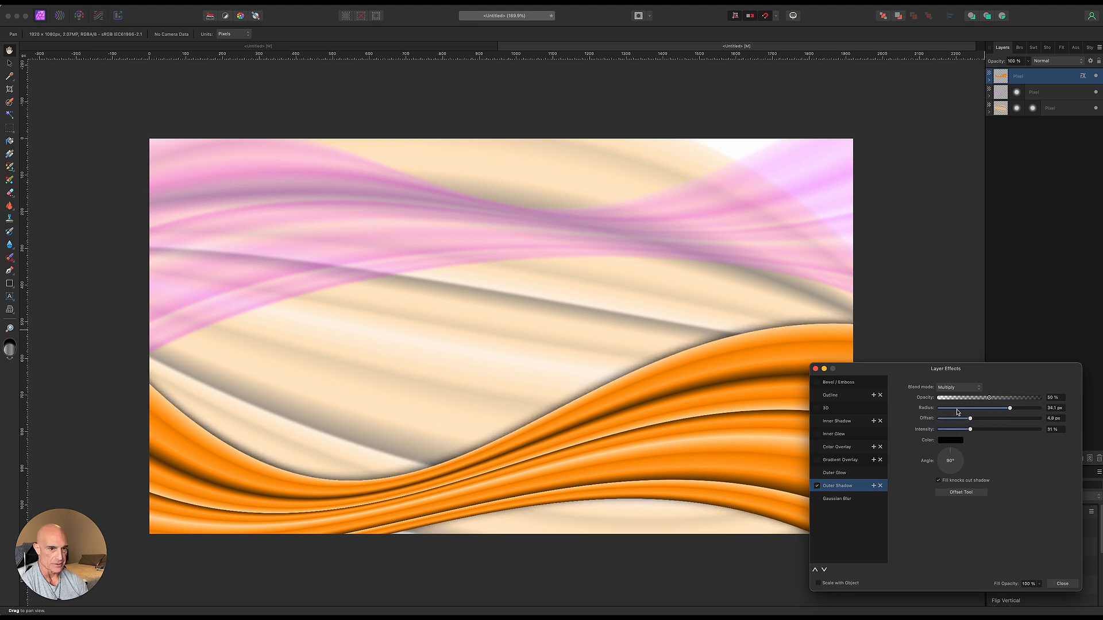
pyautogui.click(1061, 583)
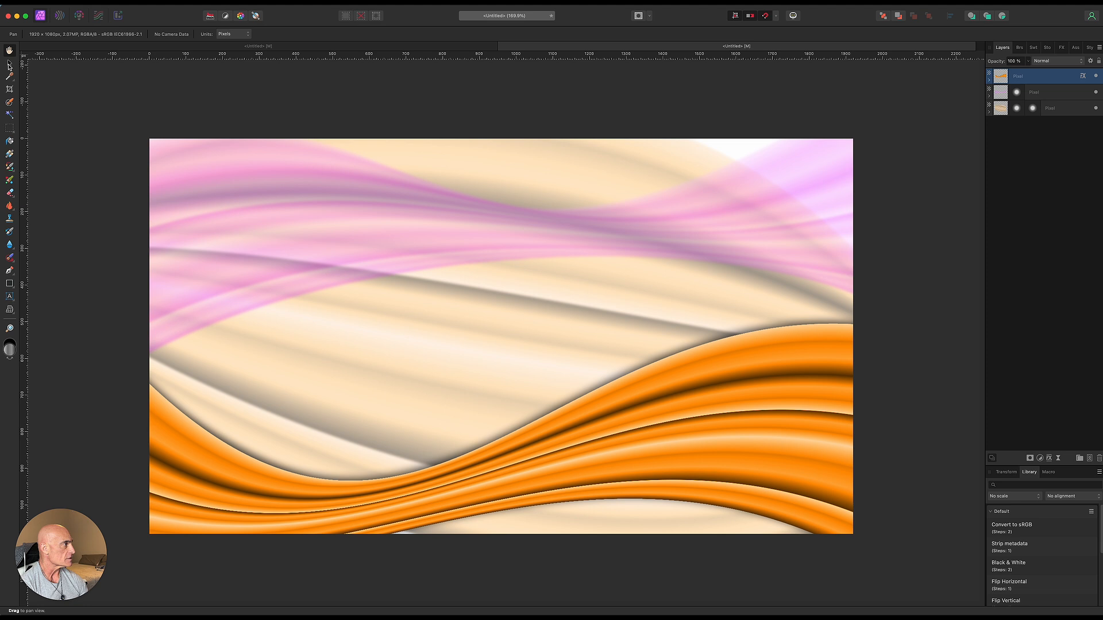
pyautogui.click(10, 62)
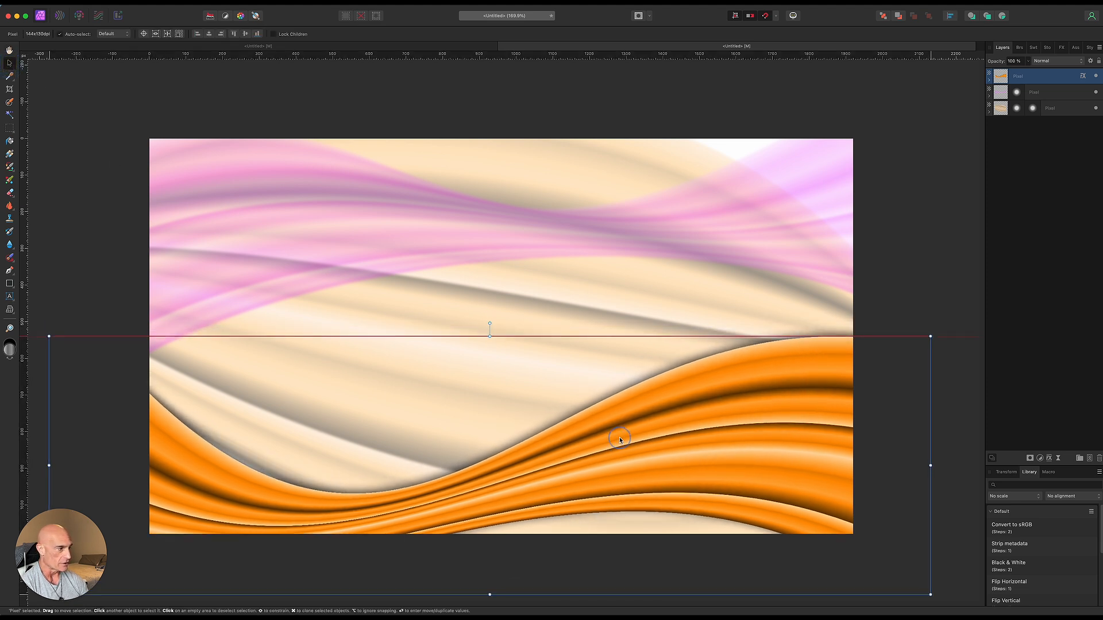